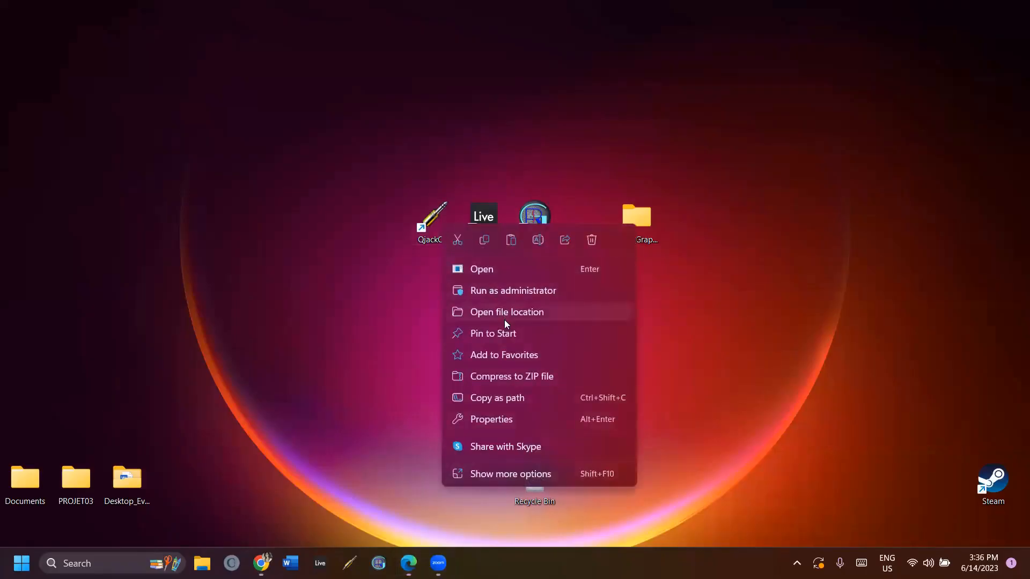
Inspect the QjackCtl shortcut's properties and icon file, then close them unchanged.
{"action": "left_click", "coordinate": [507, 313]}
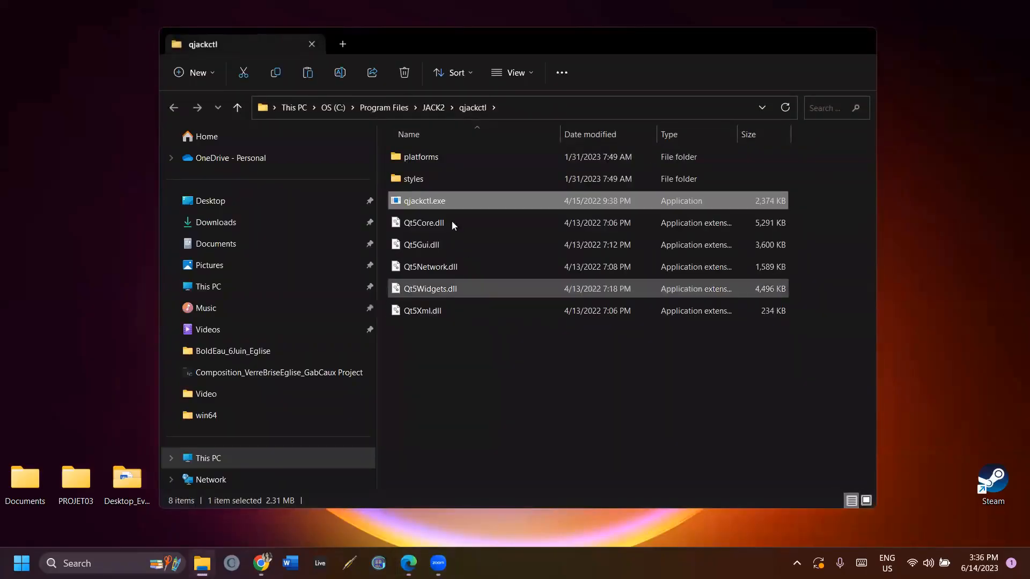
{"action": "mouse_move", "coordinate": [451, 207]}
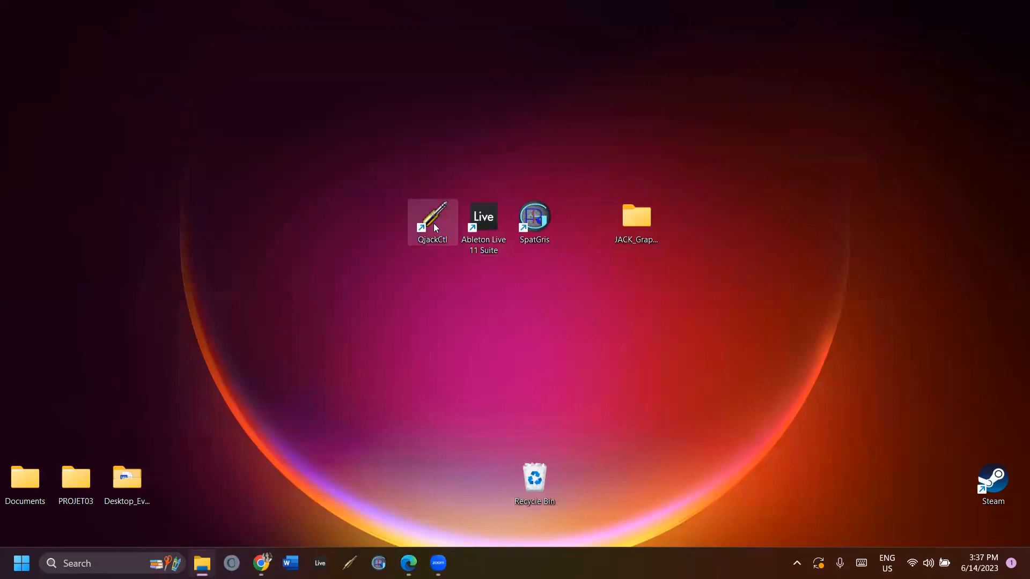
{"action": "right_click", "coordinate": [432, 224]}
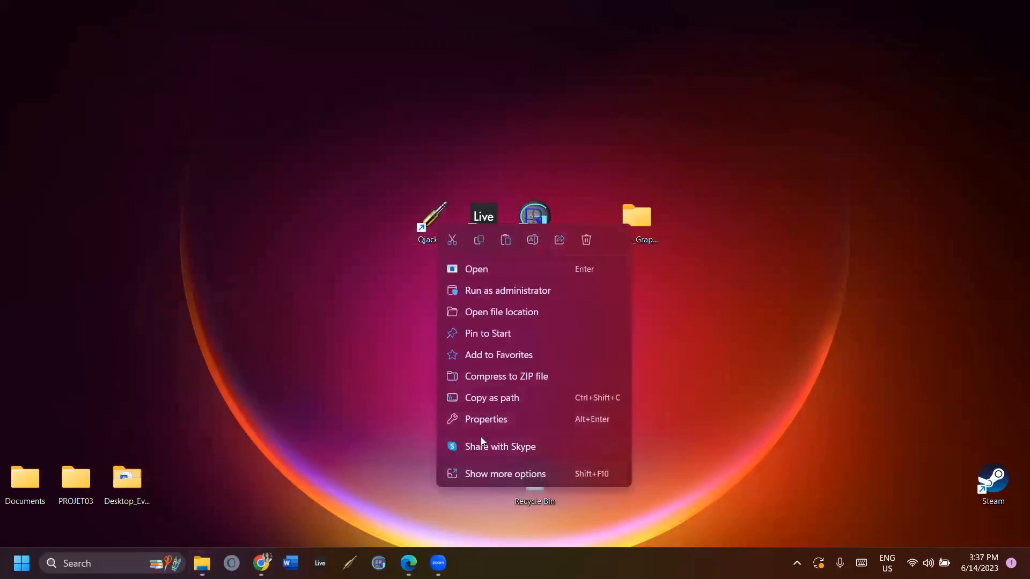
{"action": "left_click", "coordinate": [485, 419]}
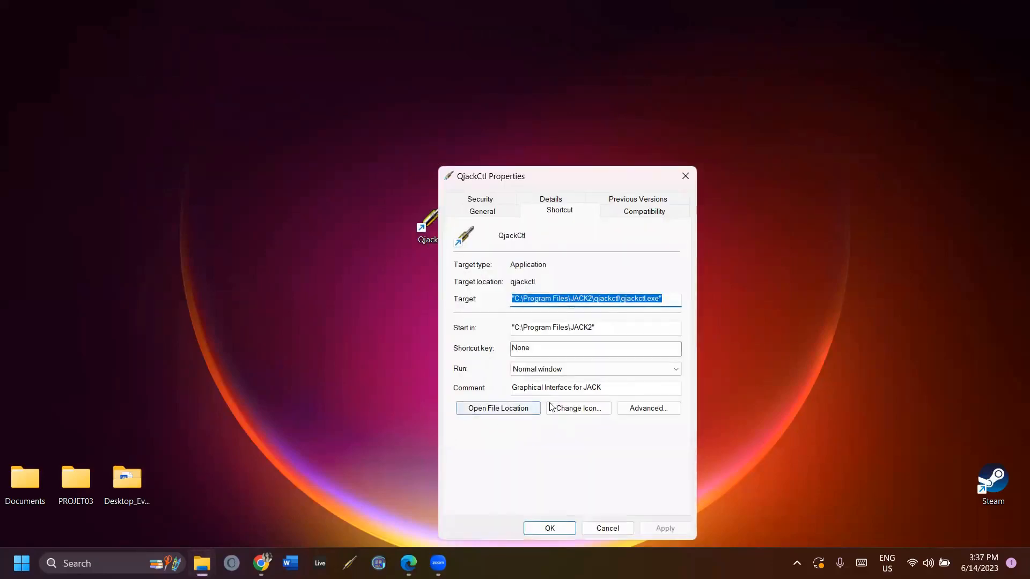
{"action": "left_click", "coordinate": [577, 408]}
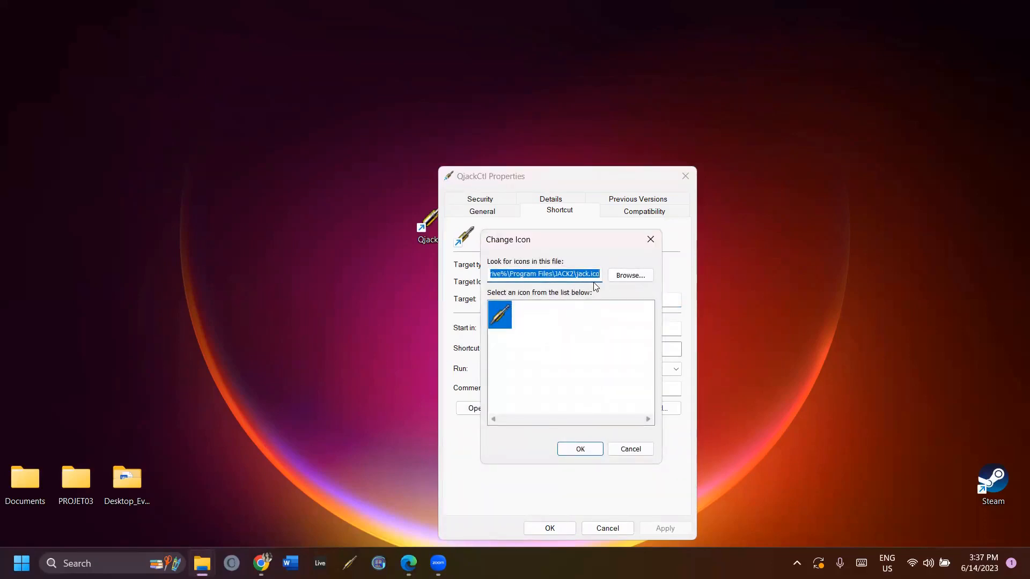
{"action": "left_click", "coordinate": [580, 448]}
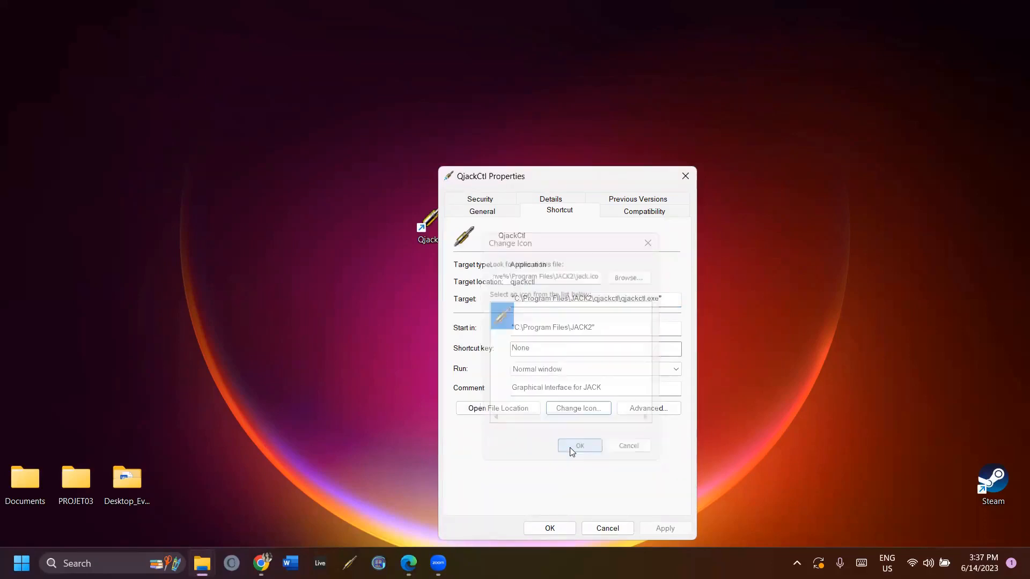
{"action": "left_click", "coordinate": [578, 445]}
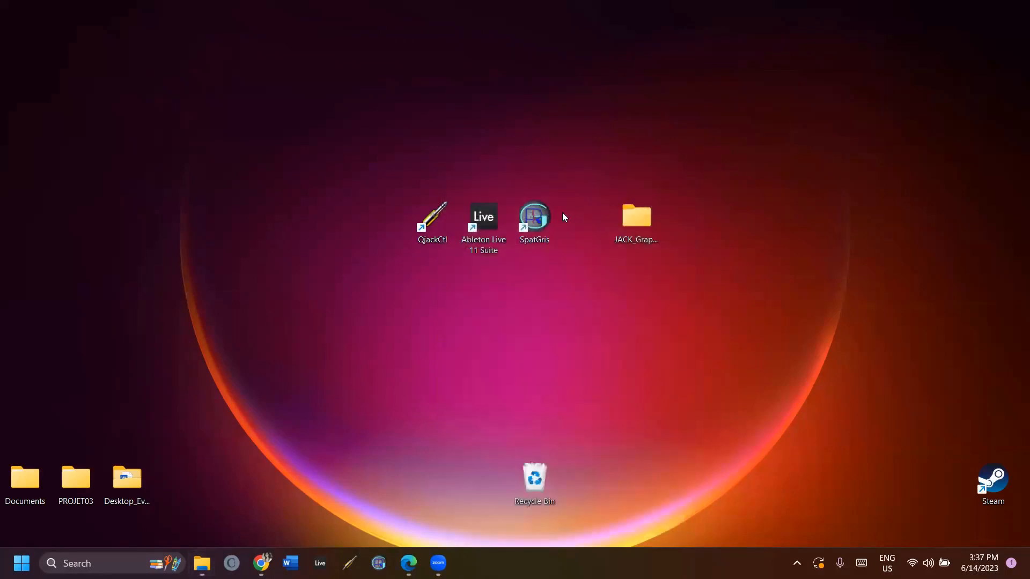
{"action": "mouse_move", "coordinate": [433, 283]}
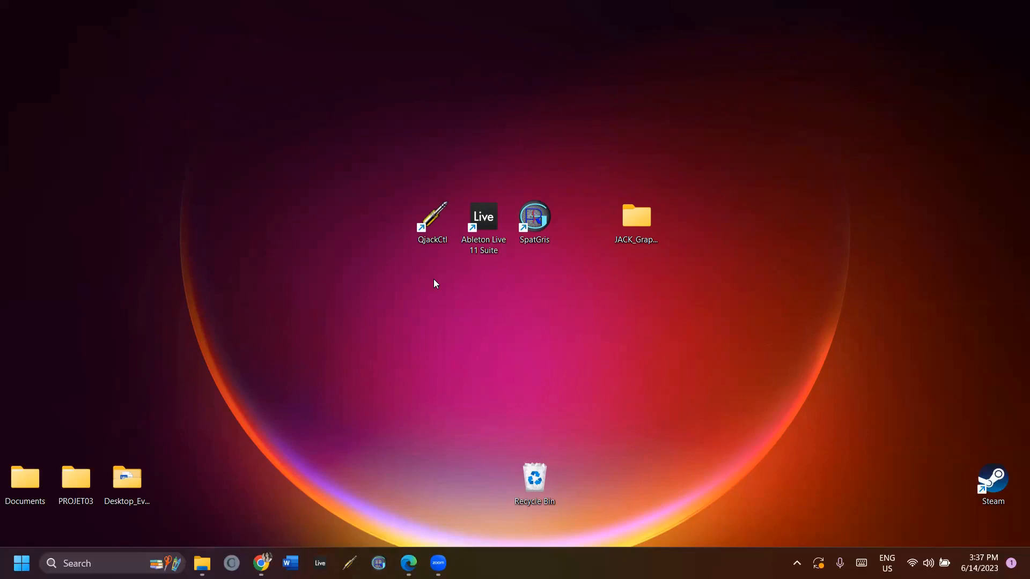
{"action": "mouse_move", "coordinate": [517, 461]}
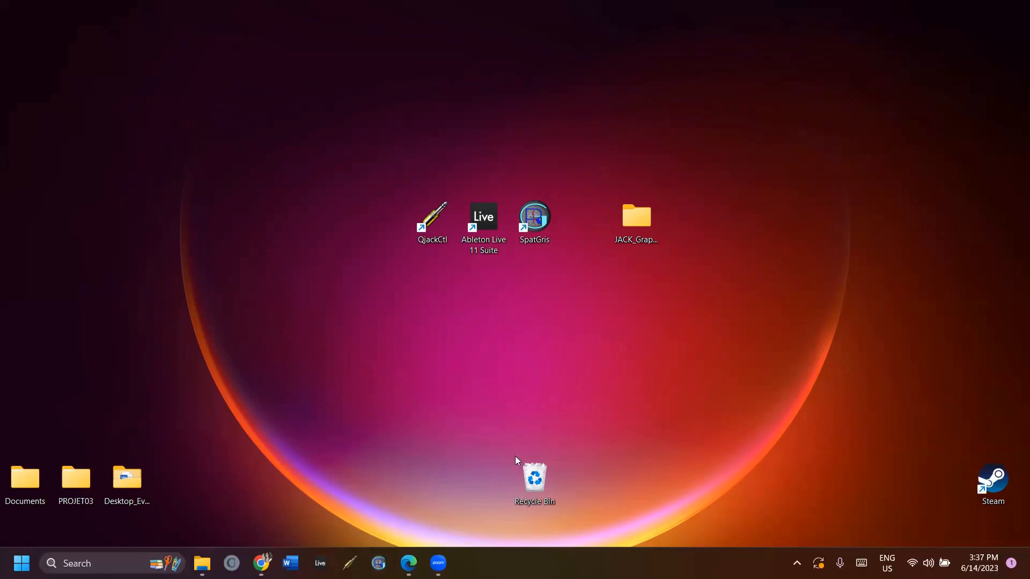
Browse into JACK2's jack-router\win64 folder and open JackRouter.ini in Notepad.
{"action": "double_click", "coordinate": [432, 220]}
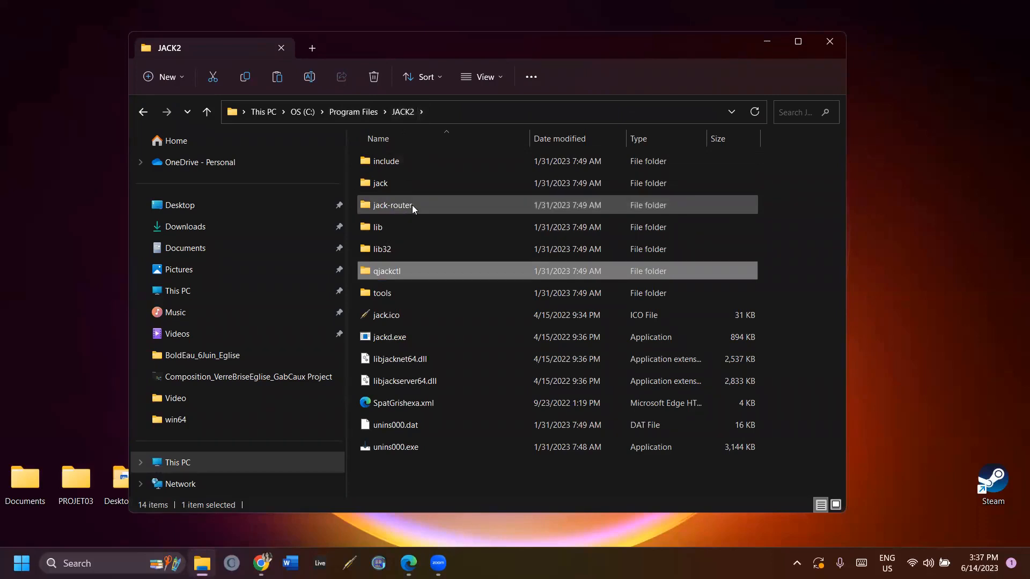
{"action": "double_click", "coordinate": [393, 205]}
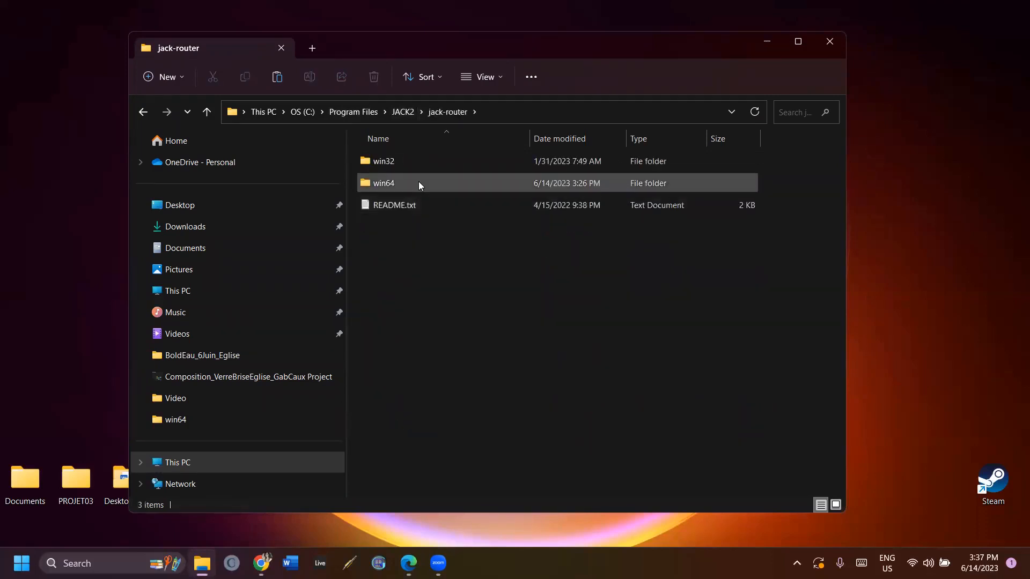
{"action": "double_click", "coordinate": [384, 182]}
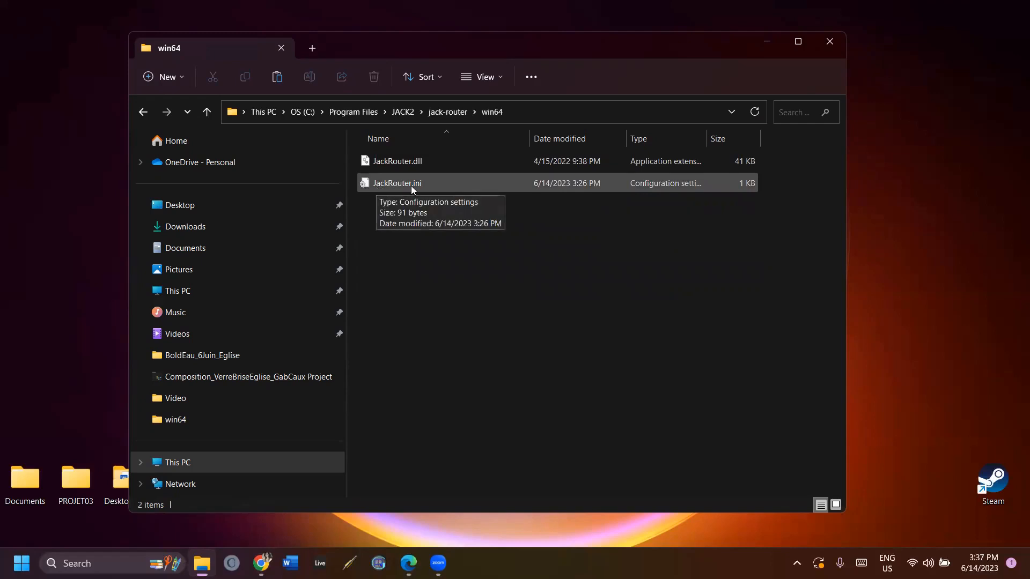
{"action": "mouse_move", "coordinate": [438, 190]}
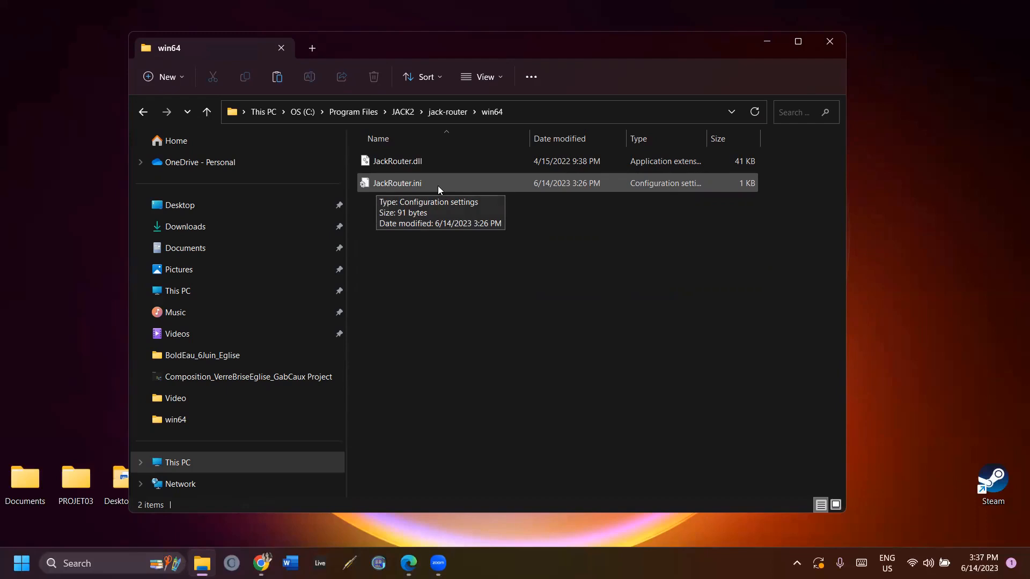
{"action": "double_click", "coordinate": [397, 184]}
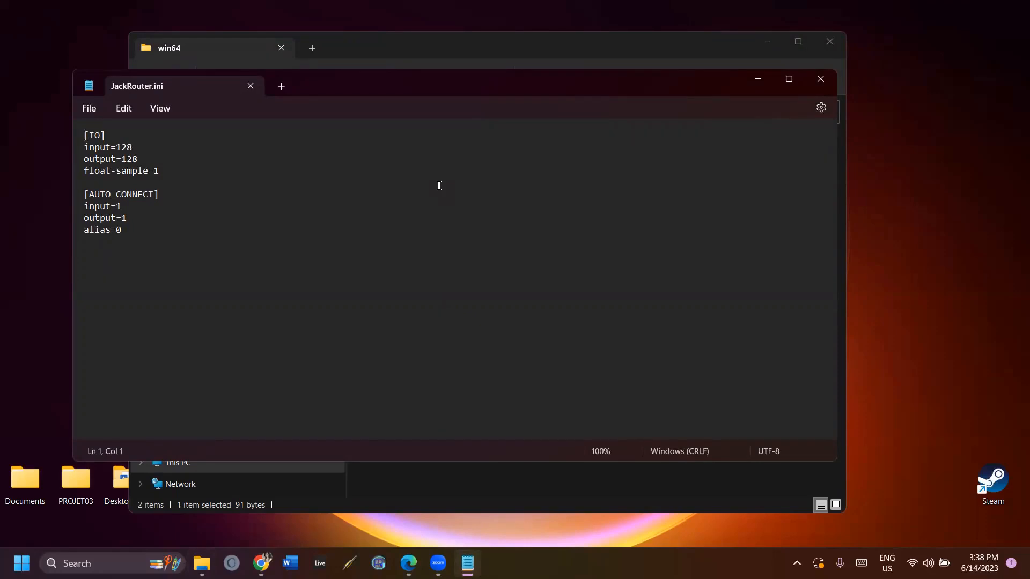
{"action": "mouse_move", "coordinate": [158, 131]}
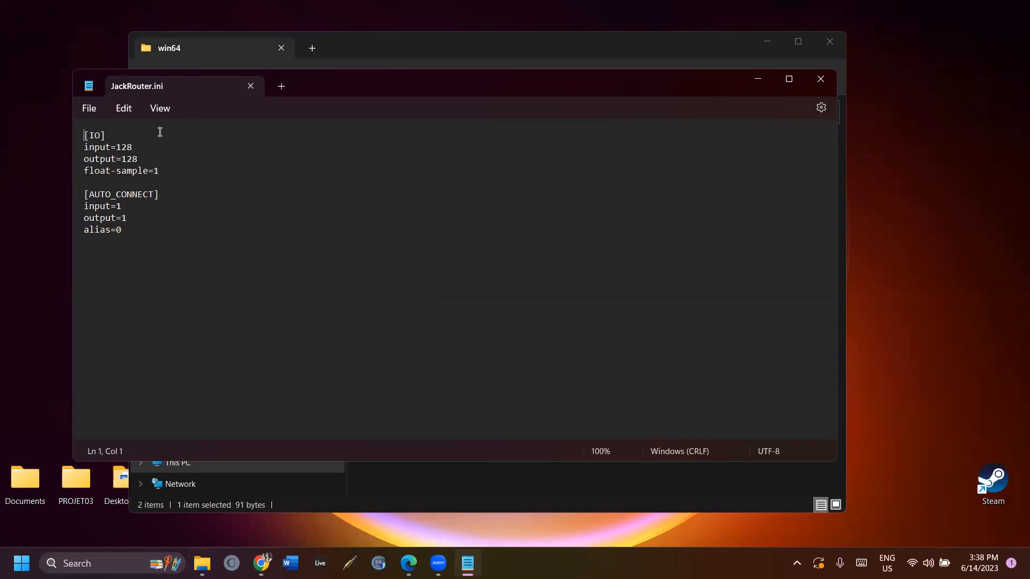
Check the 128 output channel value in JackRouter.ini and close Notepad.
{"action": "left_click", "coordinate": [124, 159]}
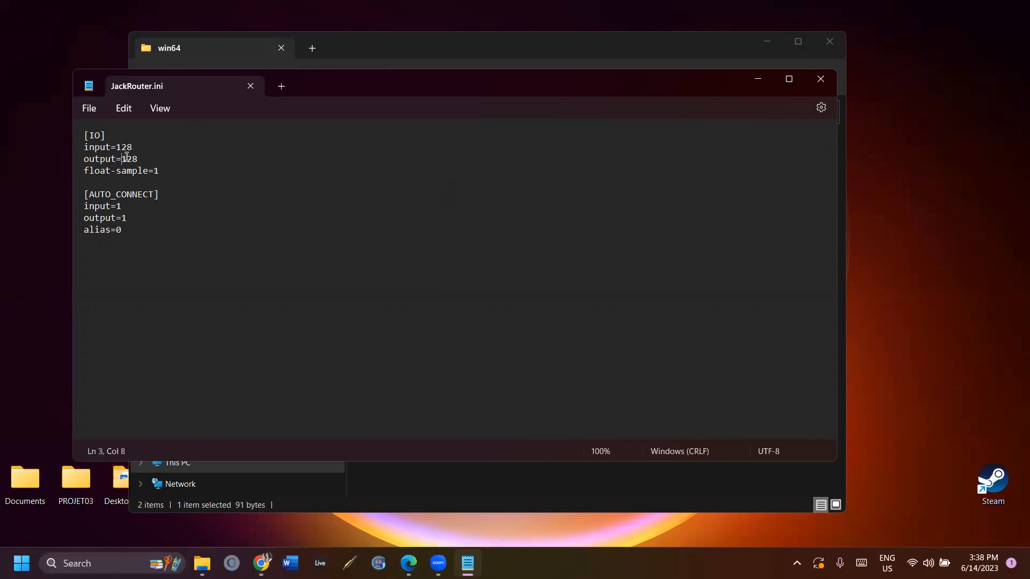
{"action": "double_click", "coordinate": [129, 158]}
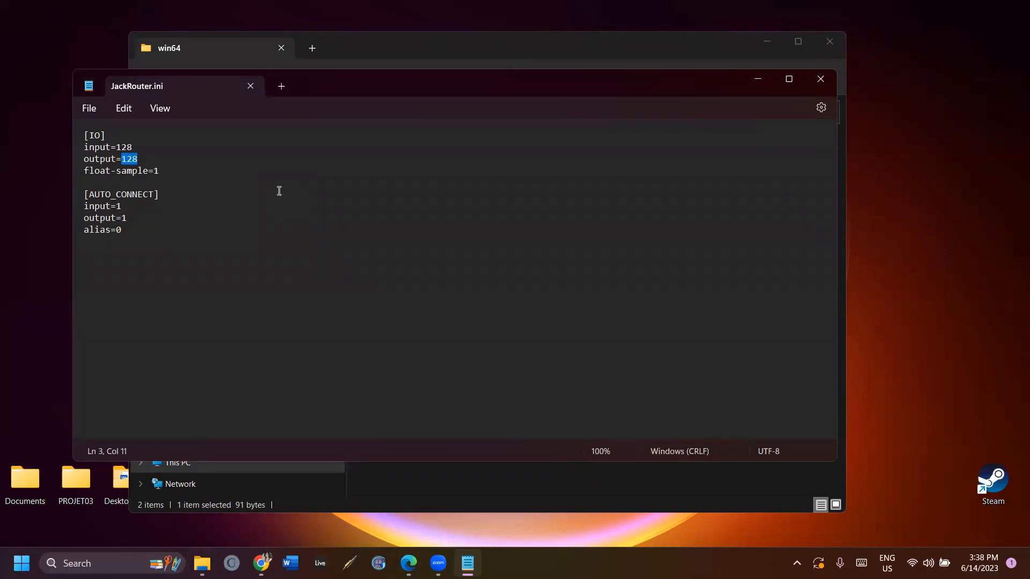
{"action": "left_click", "coordinate": [89, 108]}
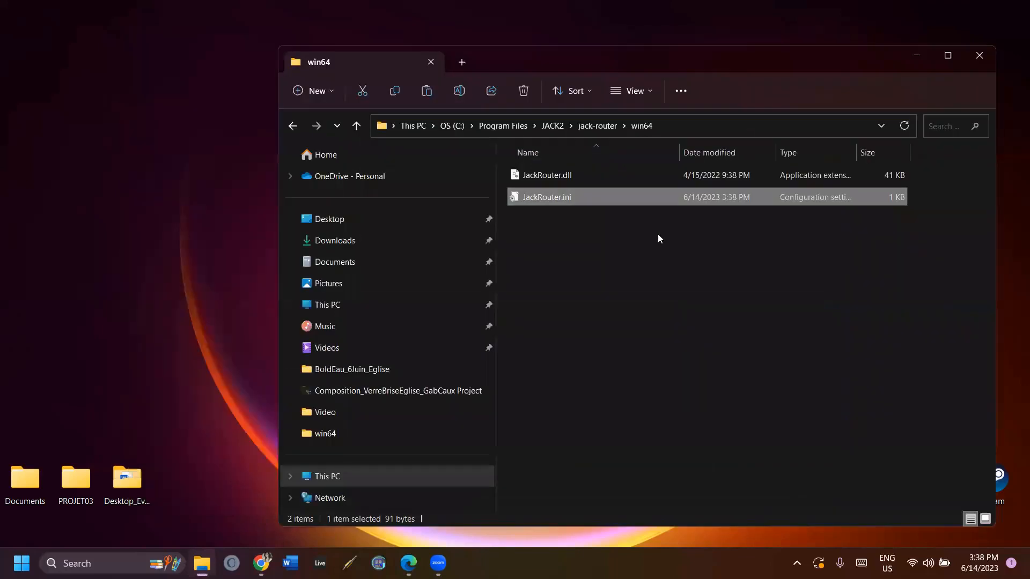
Copy JackRouter.ini to the desktop and open that copy in Notepad.
{"action": "right_click", "coordinate": [546, 197]}
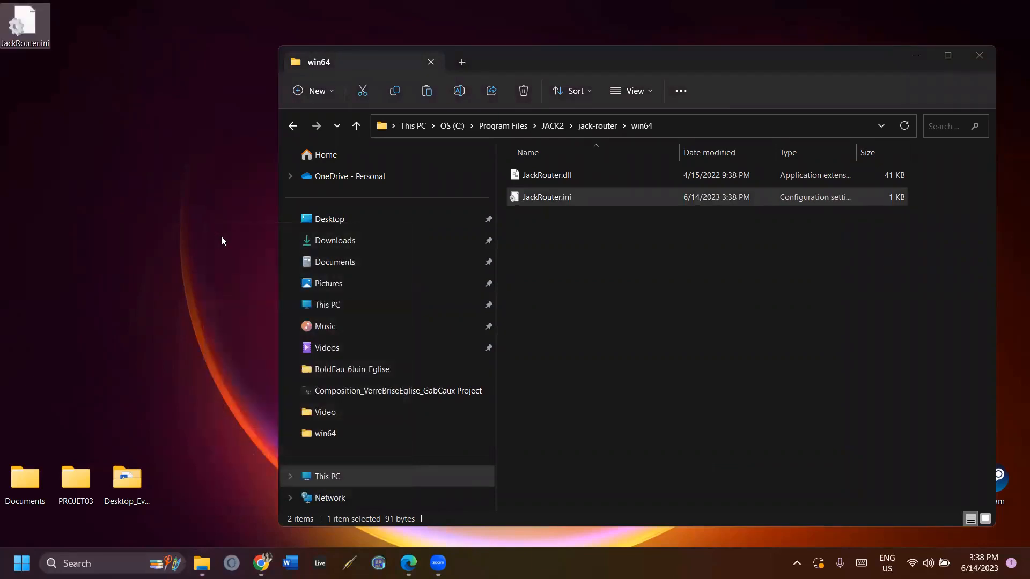
{"action": "mouse_move", "coordinate": [25, 23]}
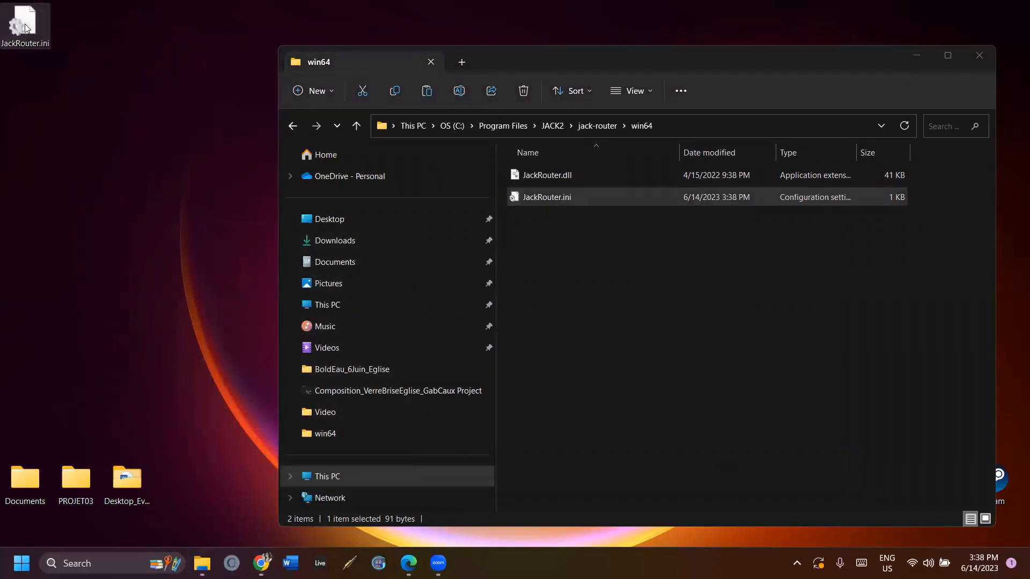
{"action": "double_click", "coordinate": [546, 197]}
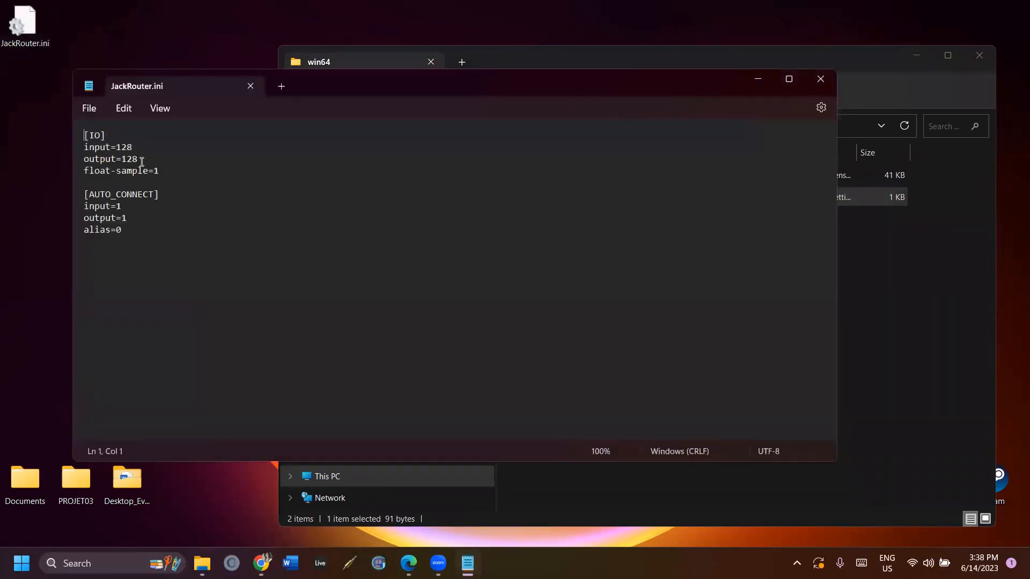
{"action": "mouse_move", "coordinate": [604, 175]}
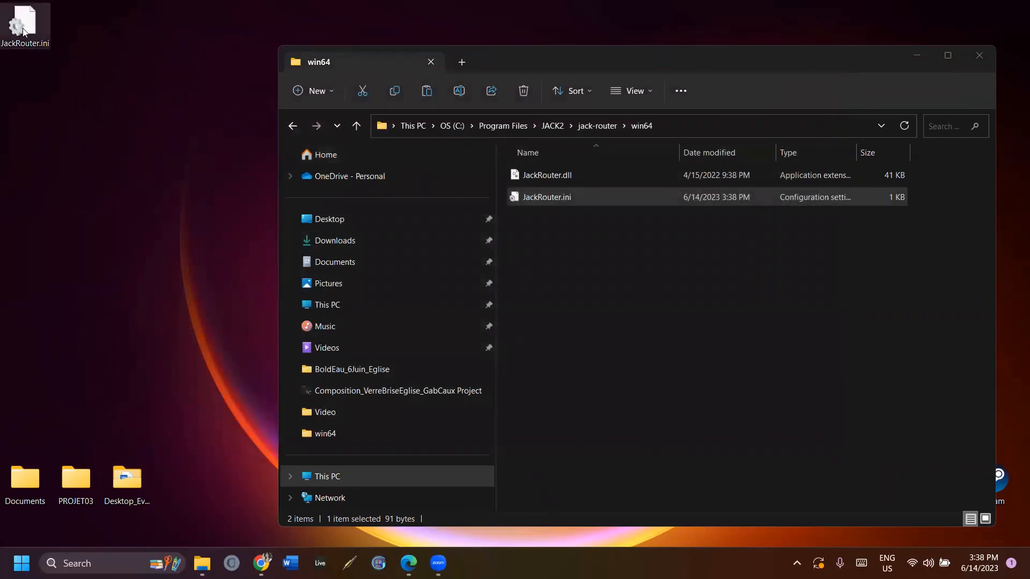
Drag the desktop JackRouter.ini into win64, replacing the original with admin permission, and close Explorer.
{"action": "left_click_drag", "start_coordinate": [545, 198], "coordinate": [388, 191]}
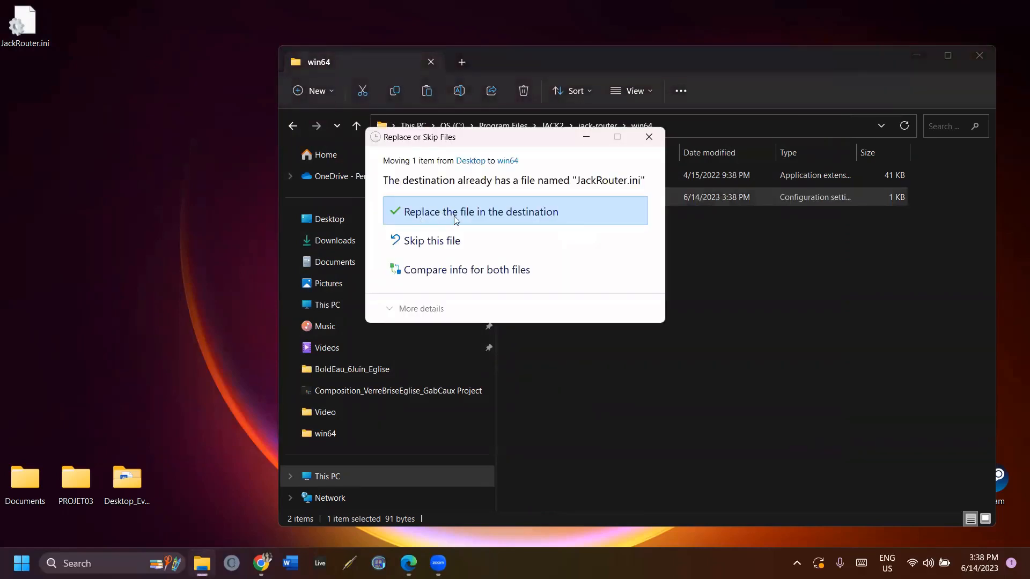
{"action": "left_click", "coordinate": [480, 211]}
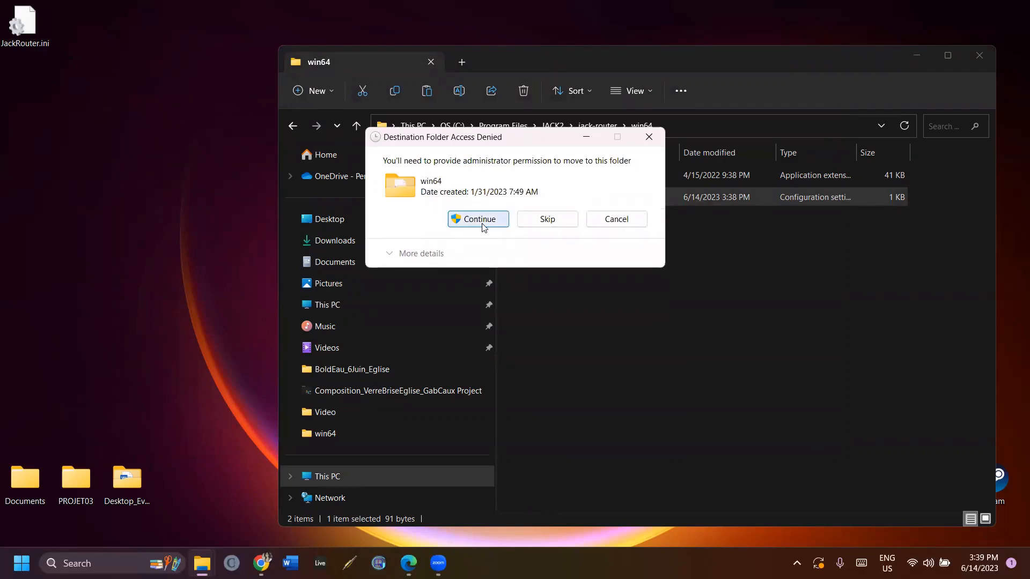
{"action": "left_click", "coordinate": [477, 219]}
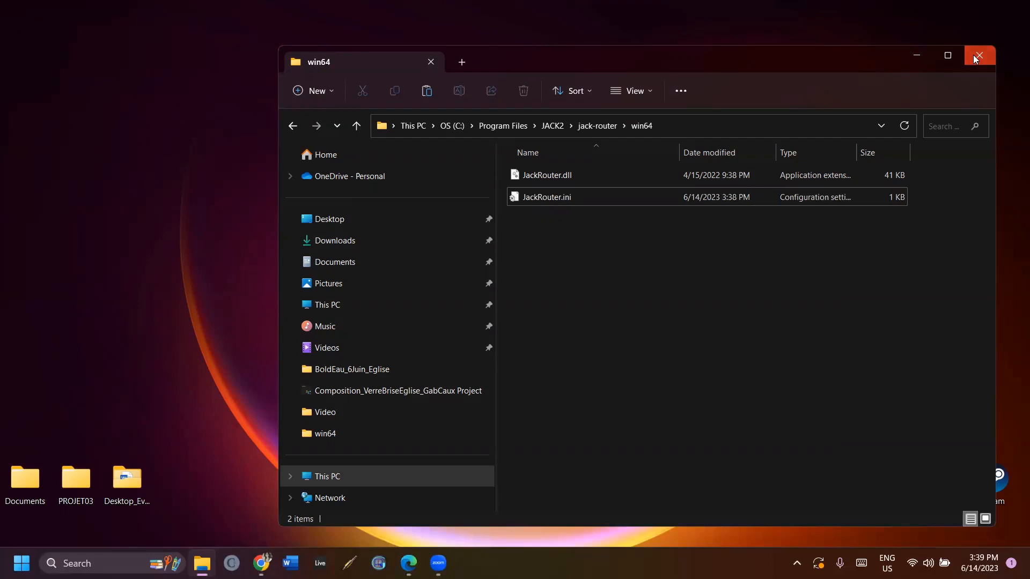
{"action": "left_click", "coordinate": [979, 54]}
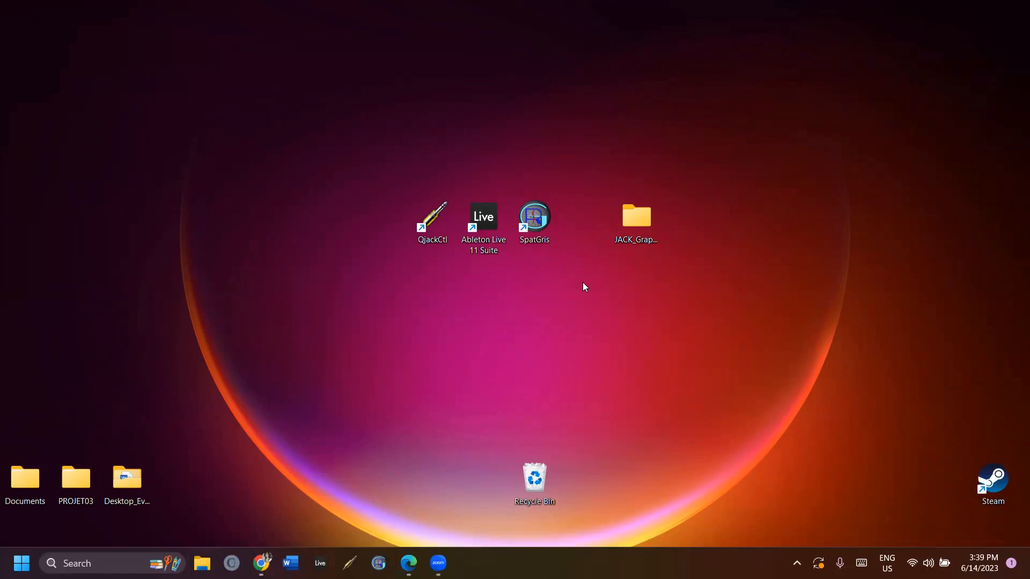
Launch QjackCtl and open Setup showing portaudio, ASIO4ALL v2, 48000 Hz, 1024 frames.
{"action": "left_click", "coordinate": [432, 223]}
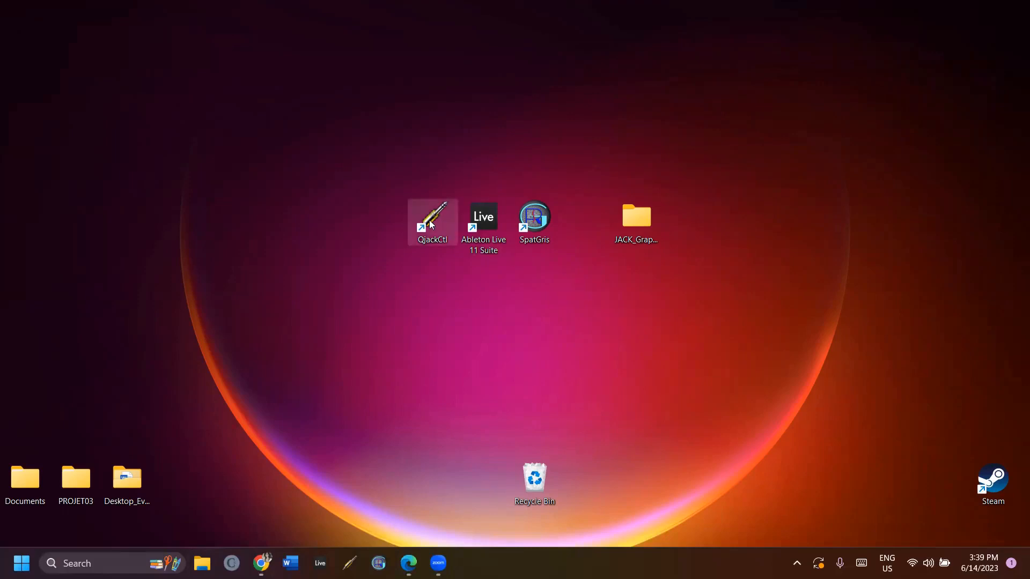
{"action": "double_click", "coordinate": [432, 222]}
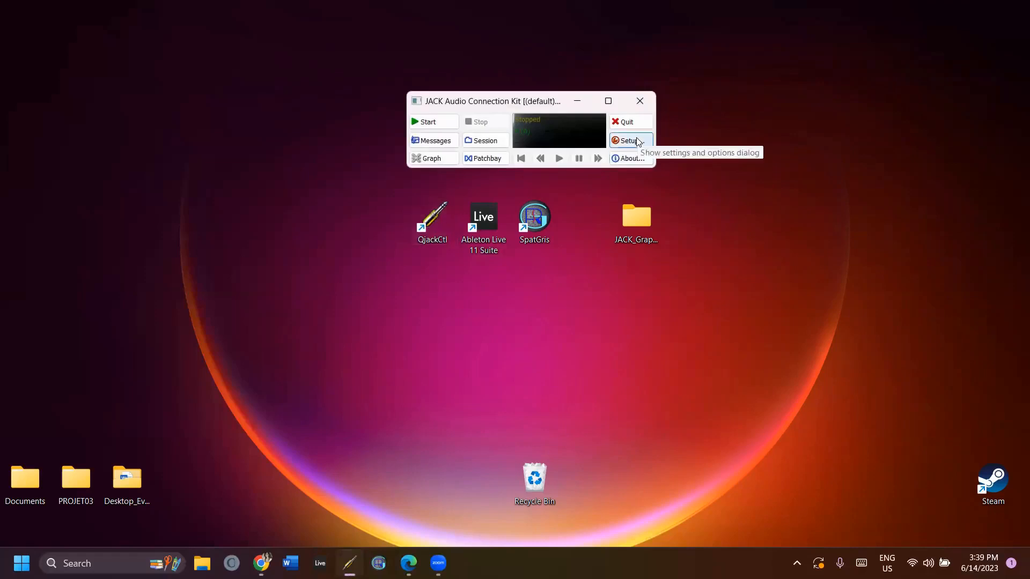
{"action": "left_click", "coordinate": [629, 141]}
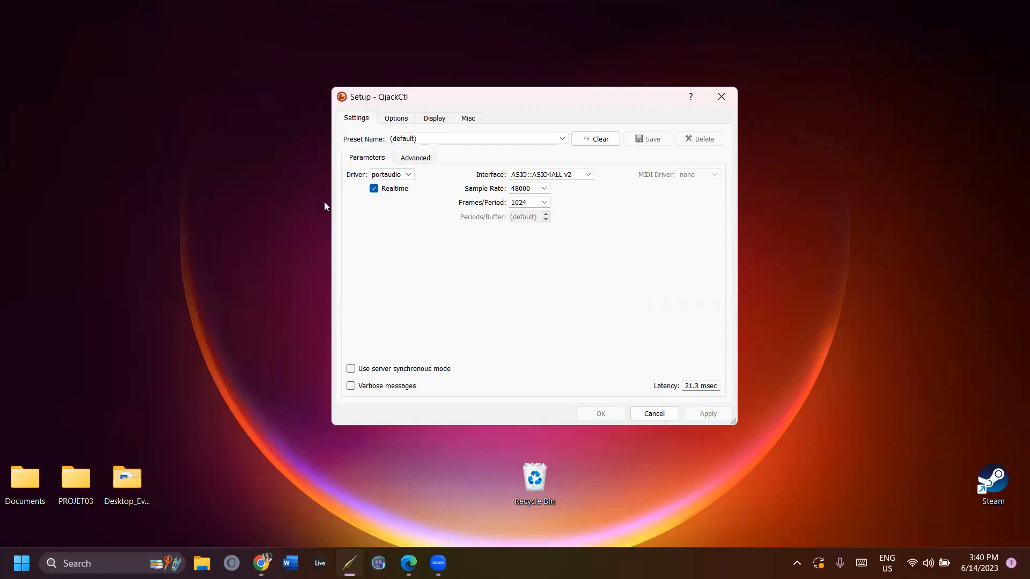
{"action": "left_click", "coordinate": [390, 174]}
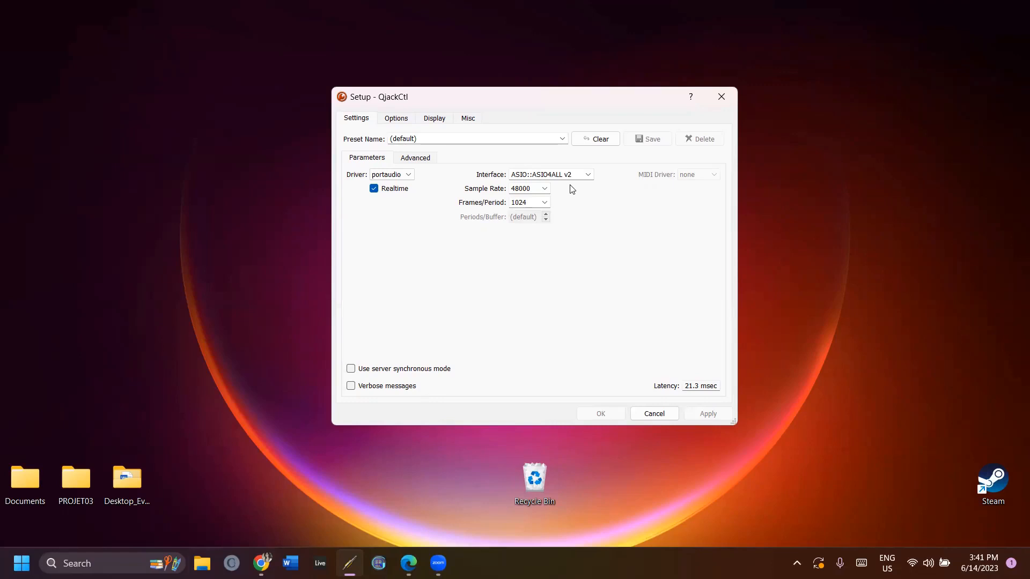
{"action": "mouse_move", "coordinate": [432, 226]}
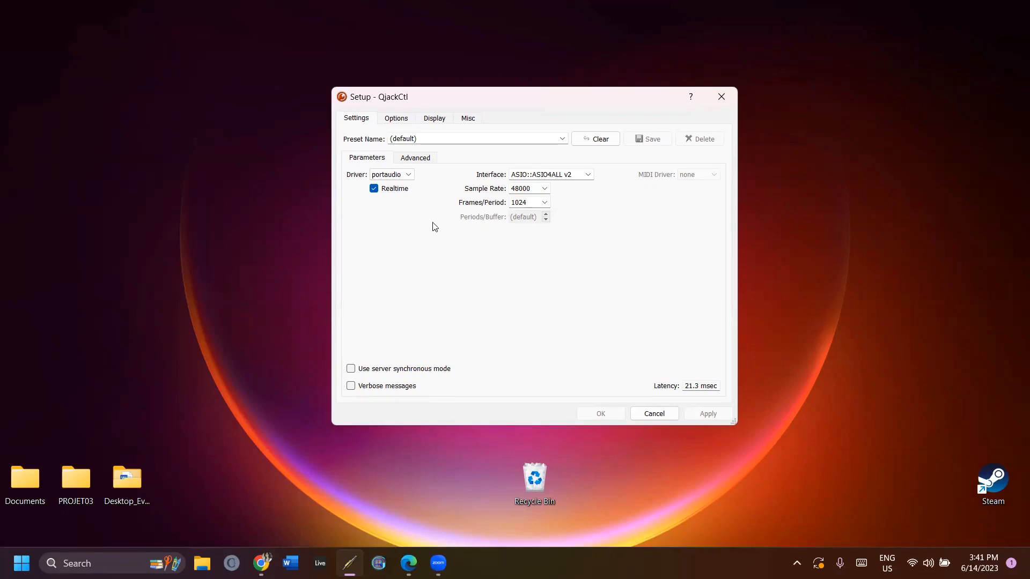
Review the Advanced settings with a 20-second start delay and confirm with OK.
{"action": "left_click", "coordinate": [415, 158]}
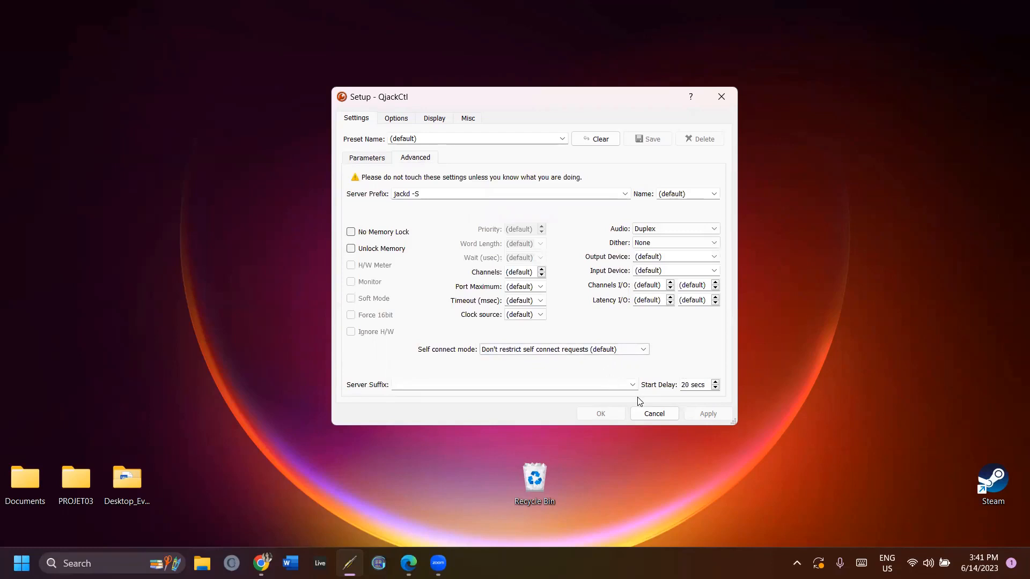
{"action": "mouse_move", "coordinate": [705, 397]}
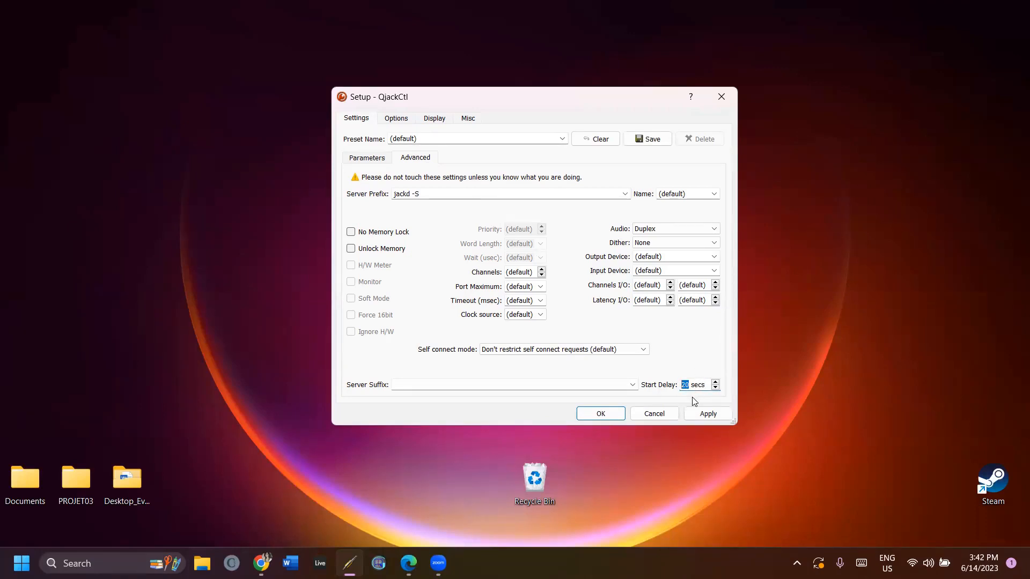
{"action": "left_click", "coordinate": [709, 413]}
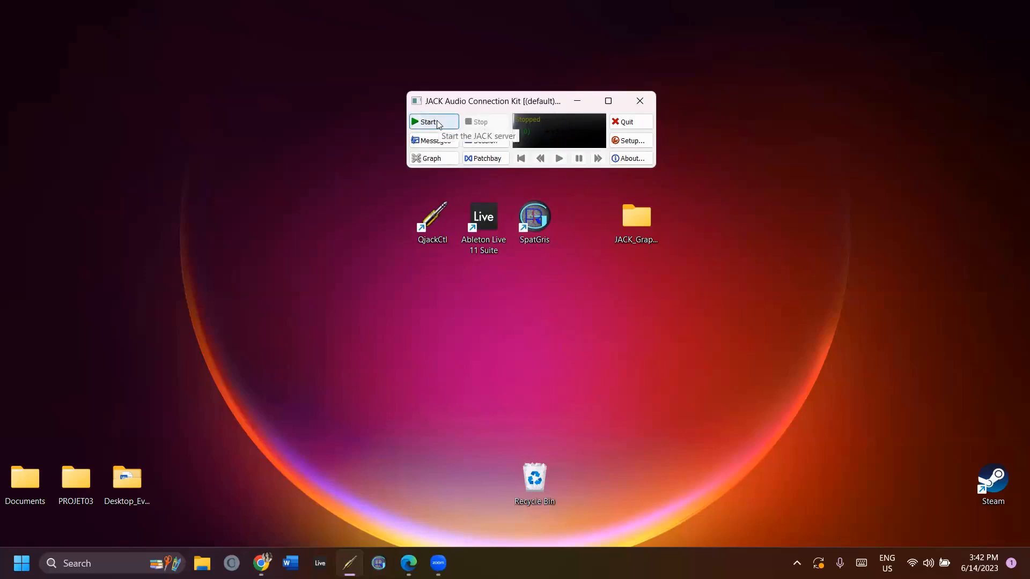
Start the JACK server.
{"action": "left_click", "coordinate": [428, 122]}
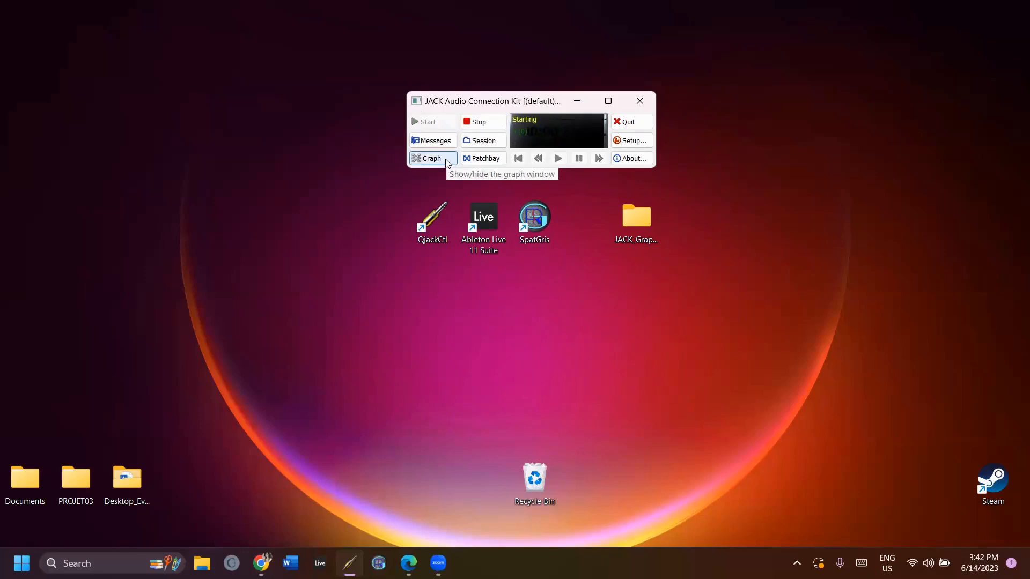
{"action": "mouse_move", "coordinate": [516, 185]}
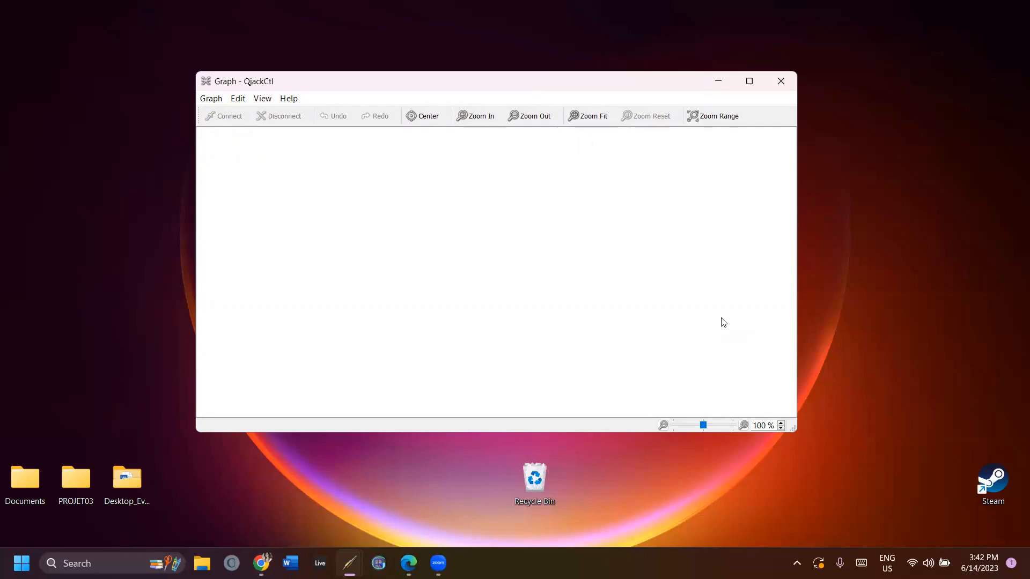
{"action": "mouse_move", "coordinate": [636, 337]}
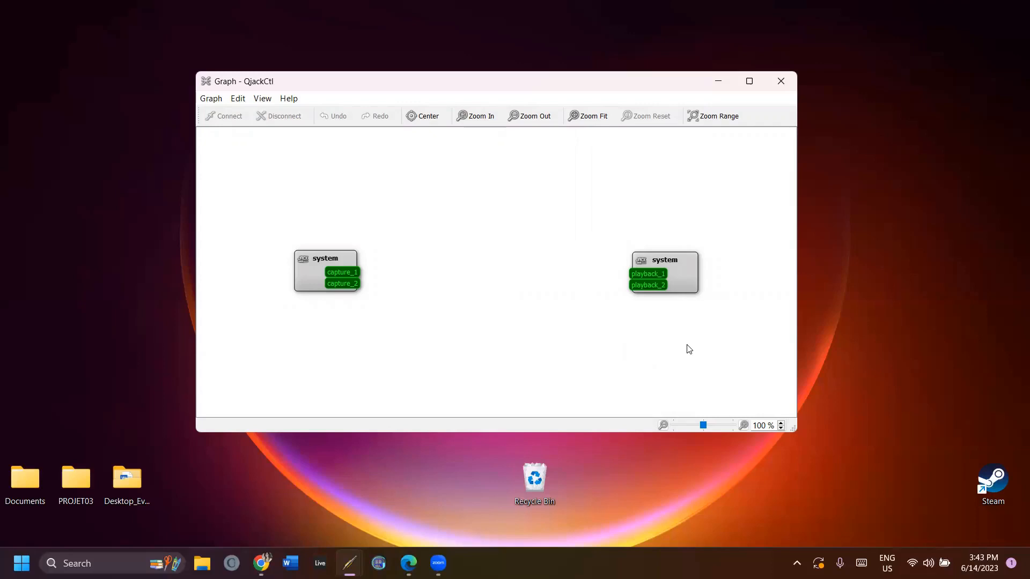
{"action": "mouse_move", "coordinate": [660, 331]}
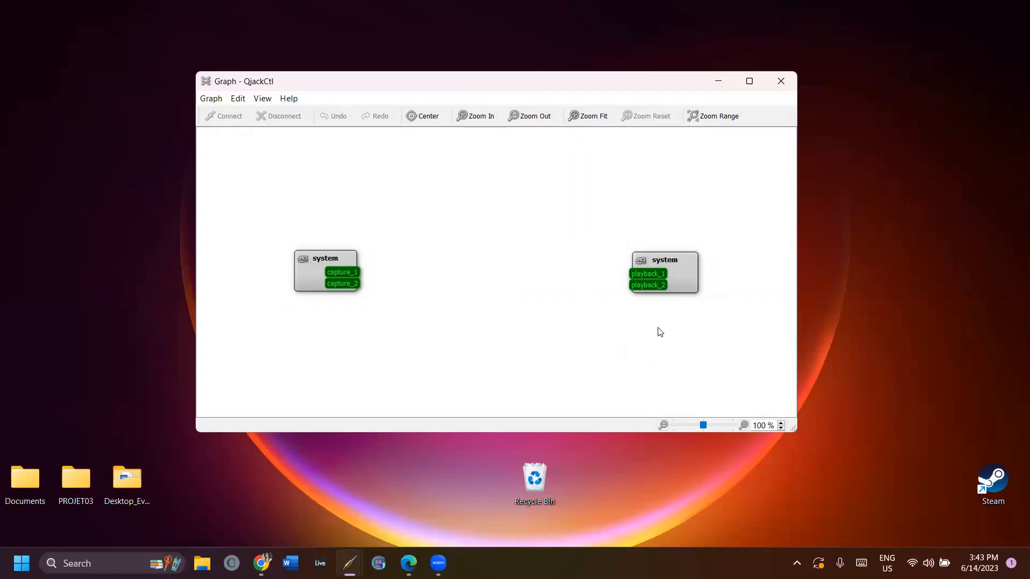
{"action": "mouse_move", "coordinate": [549, 262]}
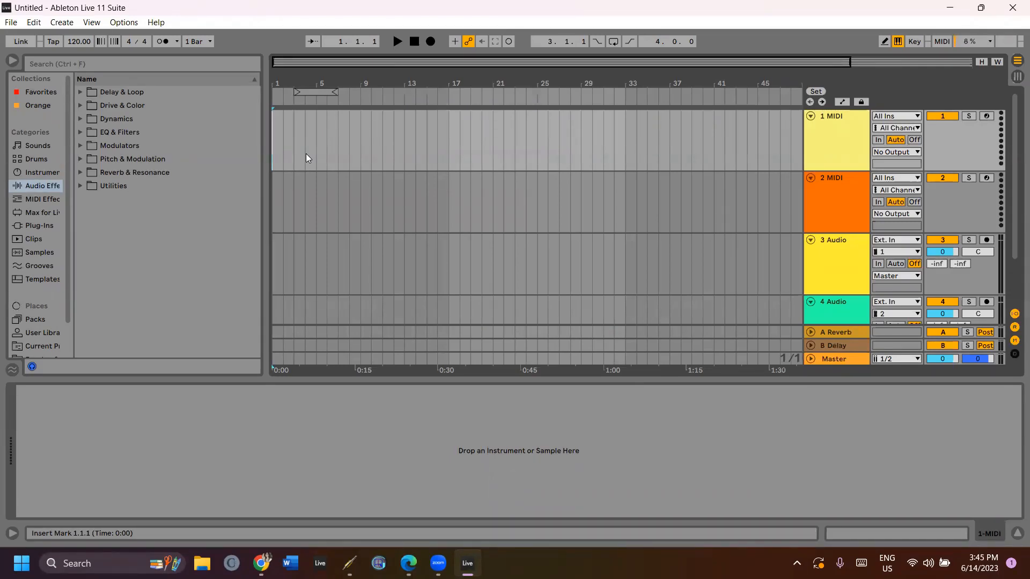
Set Ableton Live's audio preferences to the ASIO driver with JackRouter as the device.
{"action": "left_click", "coordinate": [123, 22]}
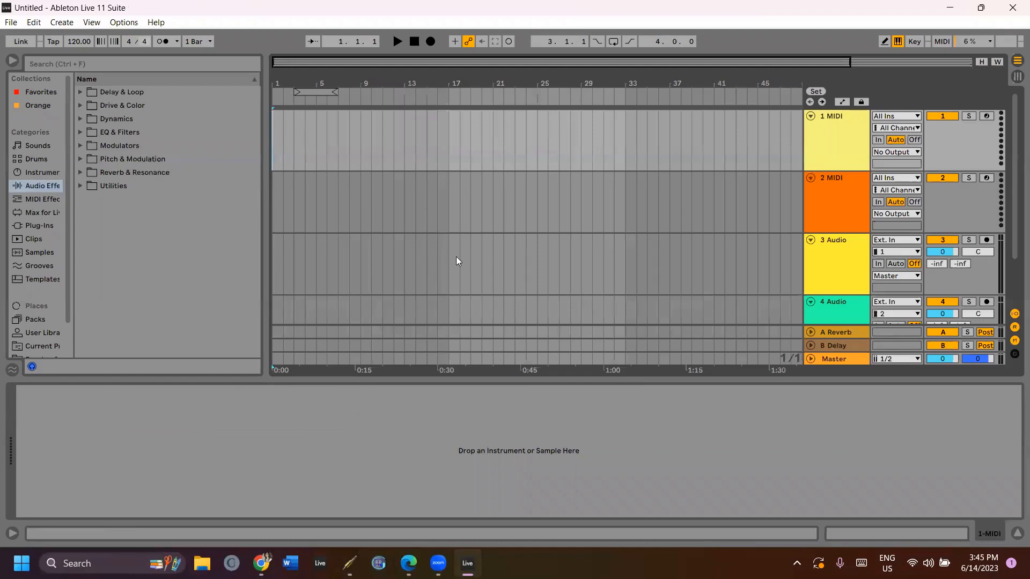
{"action": "left_click", "coordinate": [124, 21]}
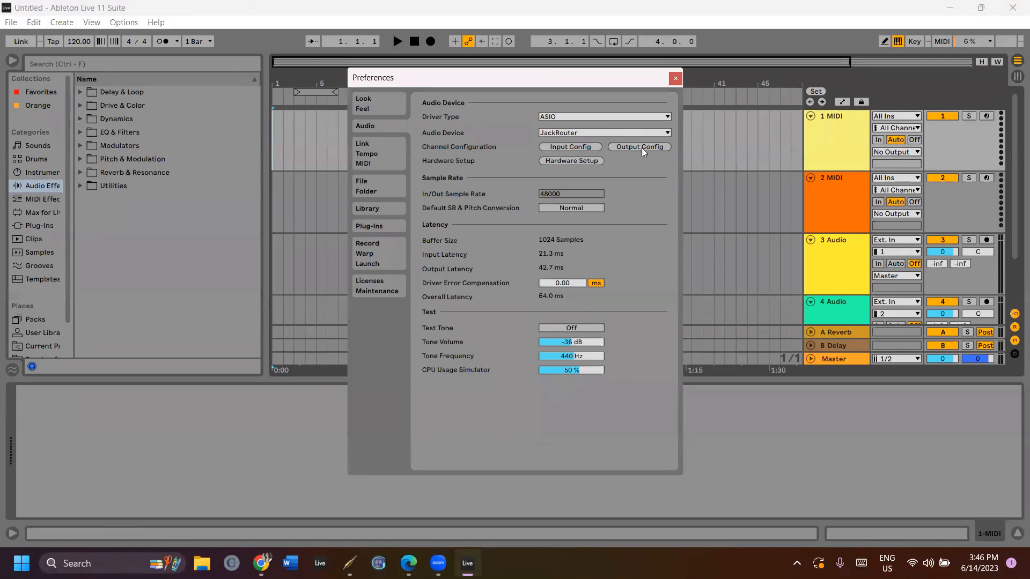
{"action": "left_click", "coordinate": [638, 147]}
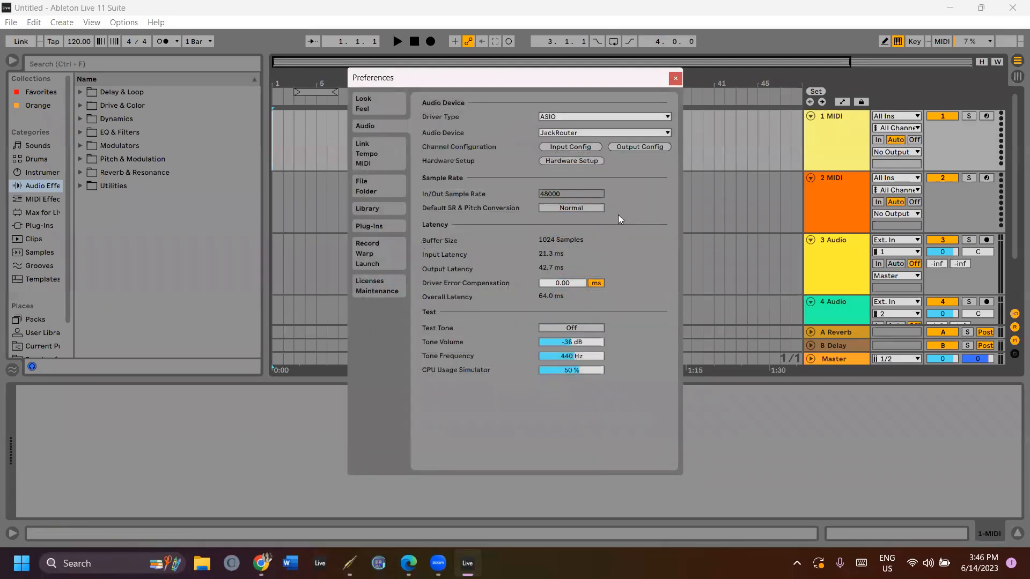
{"action": "left_click", "coordinate": [675, 78]}
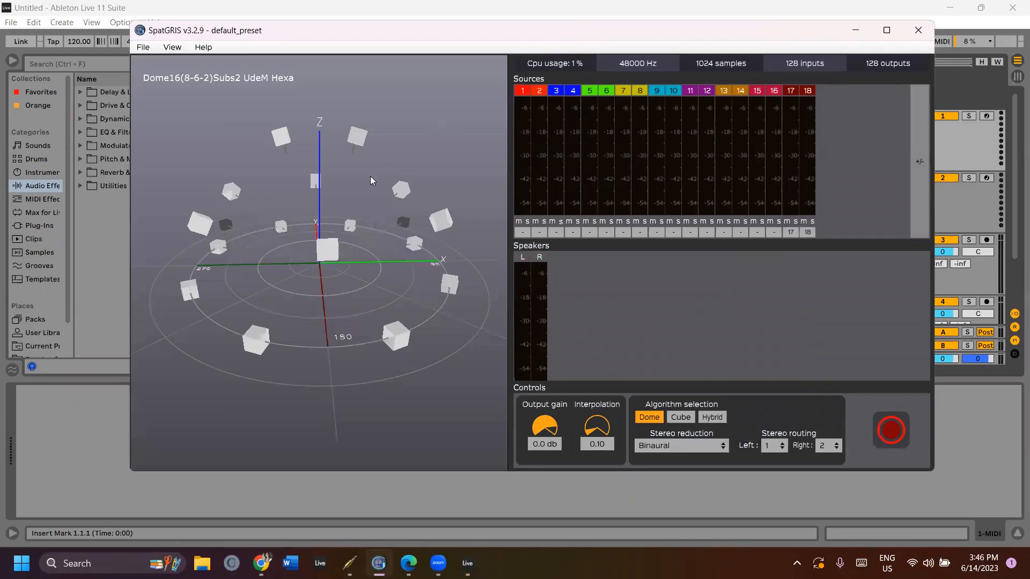
Check SpatGRIS audio settings use JackRouter at 48000 Hz, 1024 samples, then close them.
{"action": "left_click", "coordinate": [142, 46]}
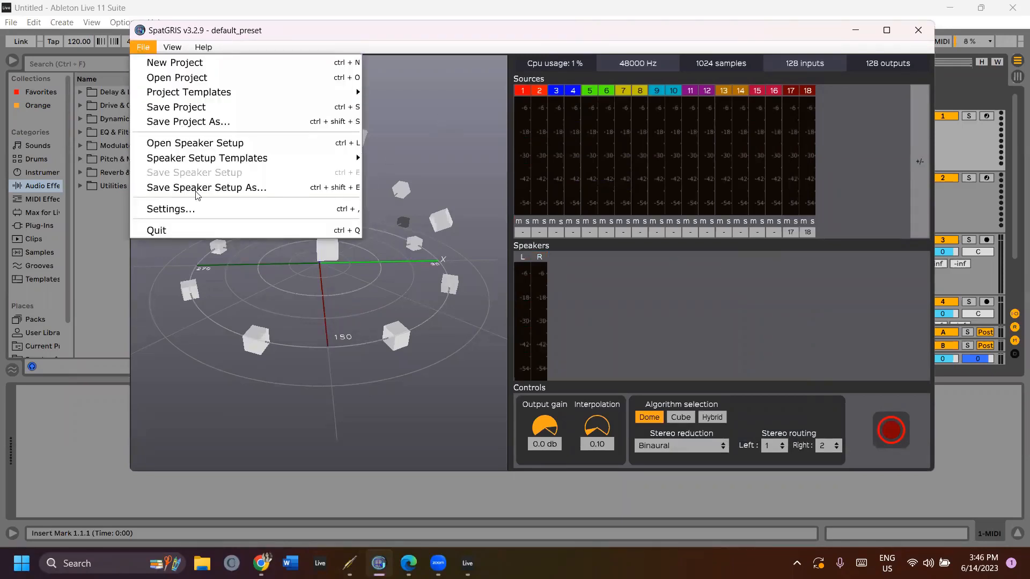
{"action": "left_click", "coordinate": [170, 209]}
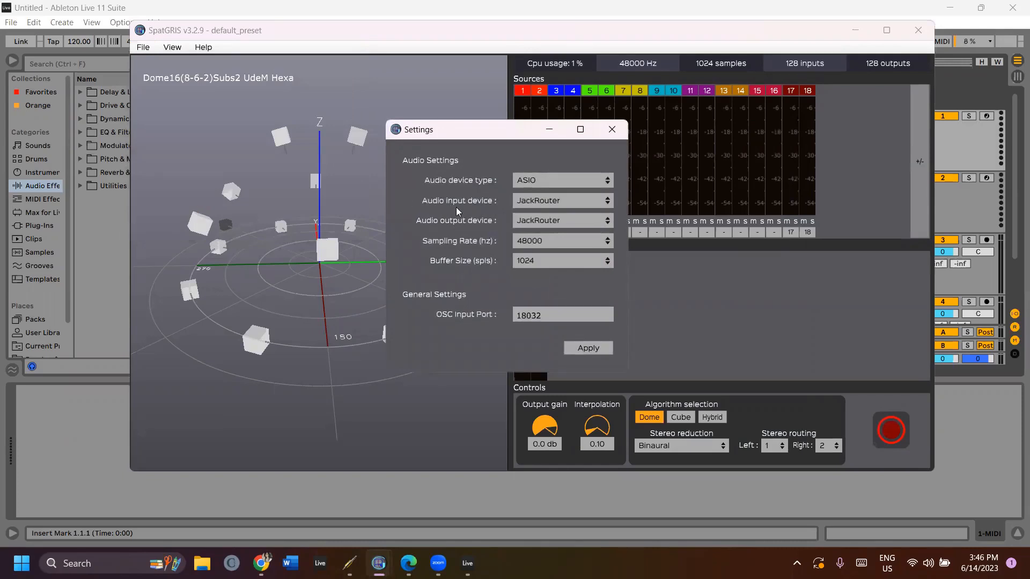
{"action": "mouse_move", "coordinate": [569, 204]}
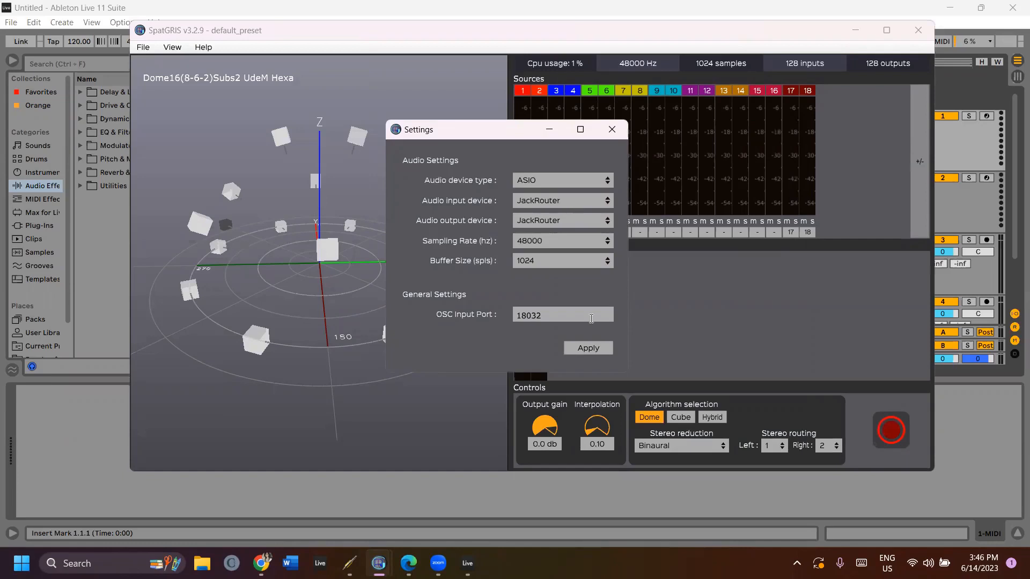
{"action": "left_click", "coordinate": [587, 347]}
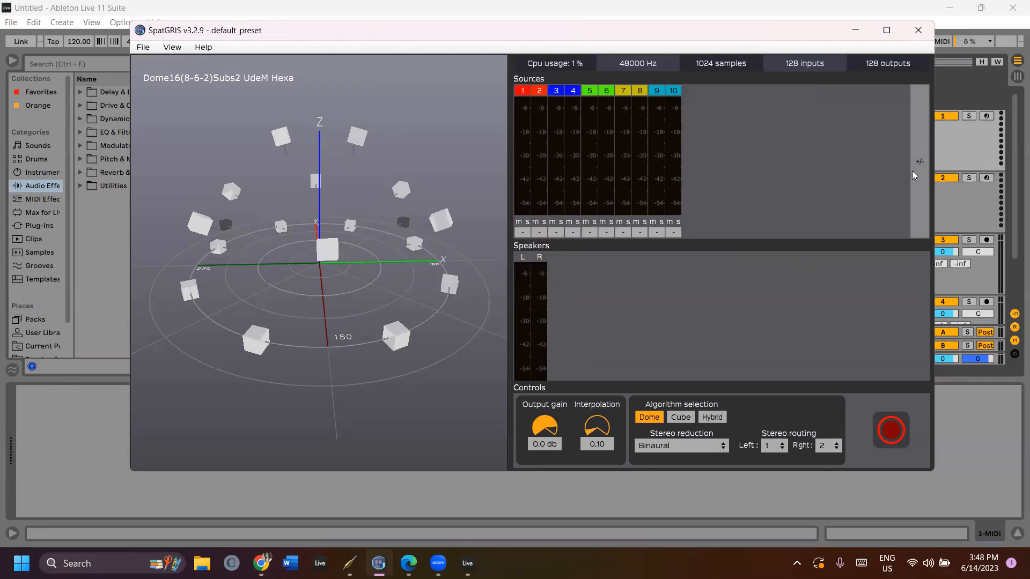
{"action": "mouse_move", "coordinate": [920, 162]}
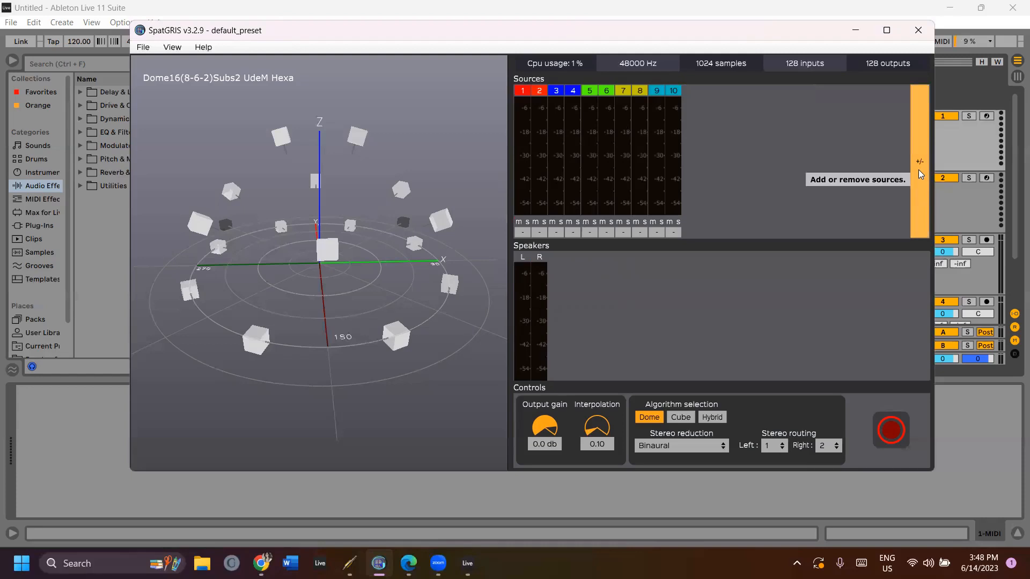
Raise the SpatGRIS source count to 128 and apply it.
{"action": "left_click", "coordinate": [919, 162]}
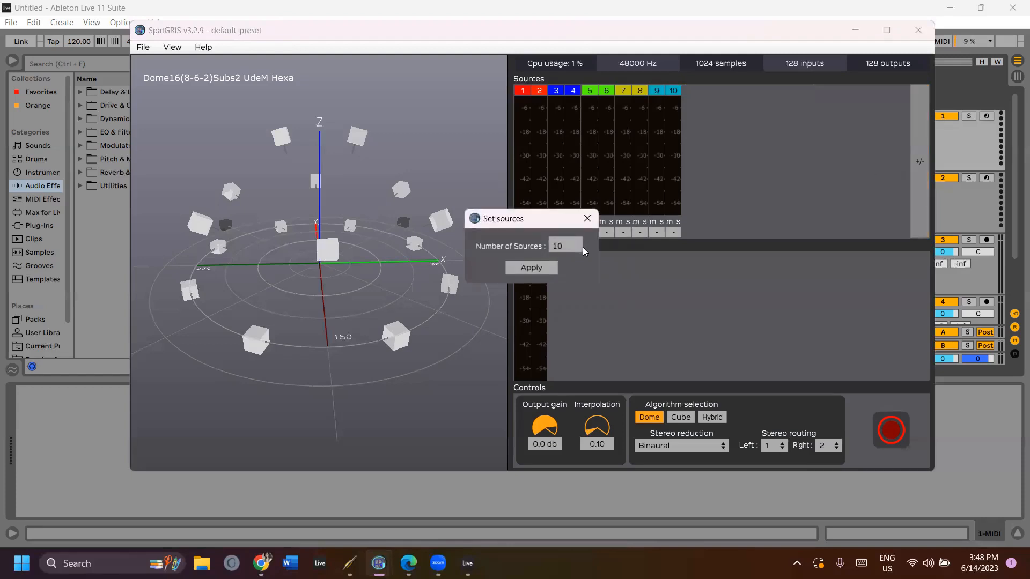
{"action": "type", "text": "128"}
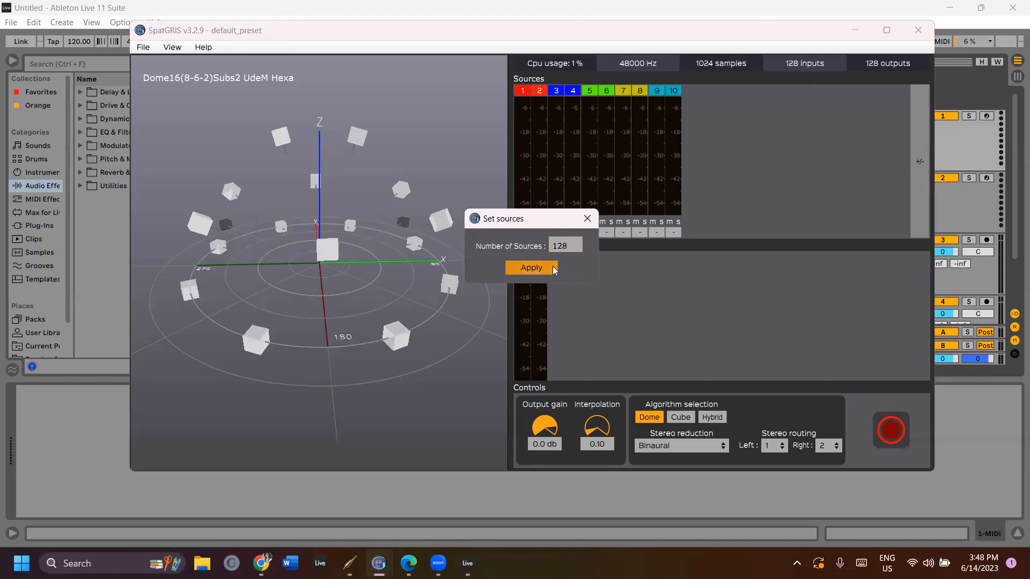
{"action": "left_click", "coordinate": [531, 267]}
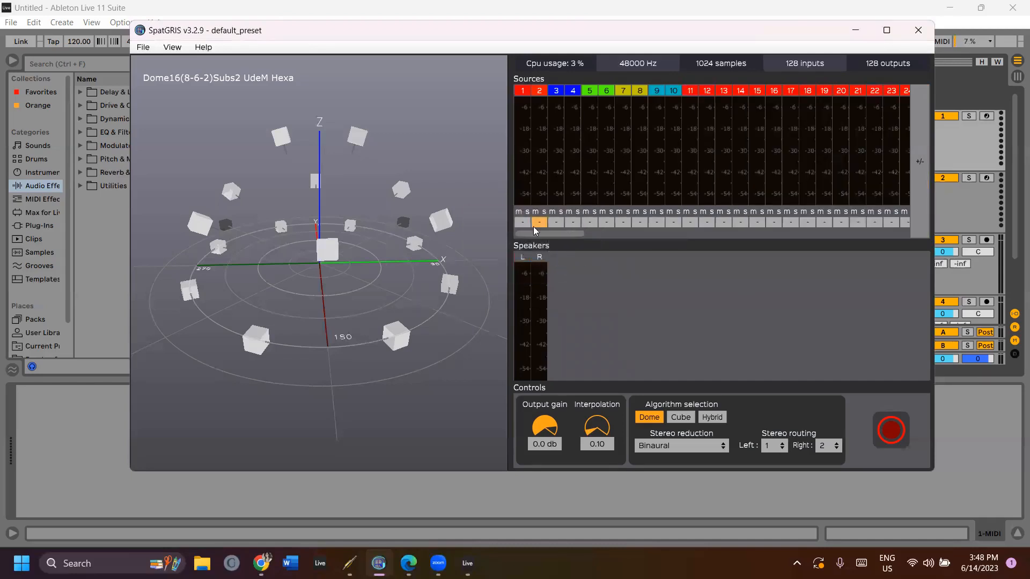
{"action": "left_click", "coordinate": [538, 221]}
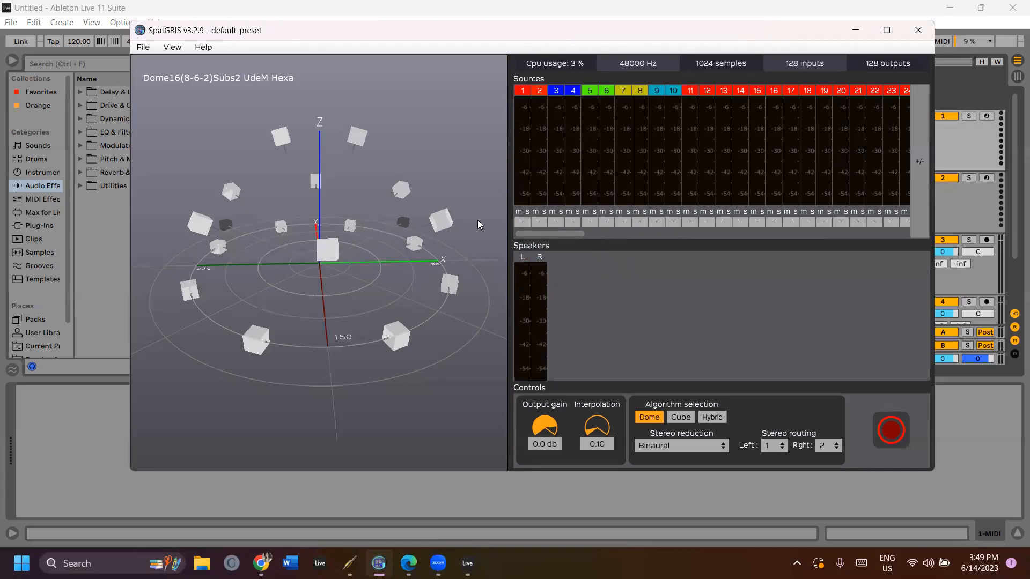
{"action": "mouse_move", "coordinate": [647, 317]}
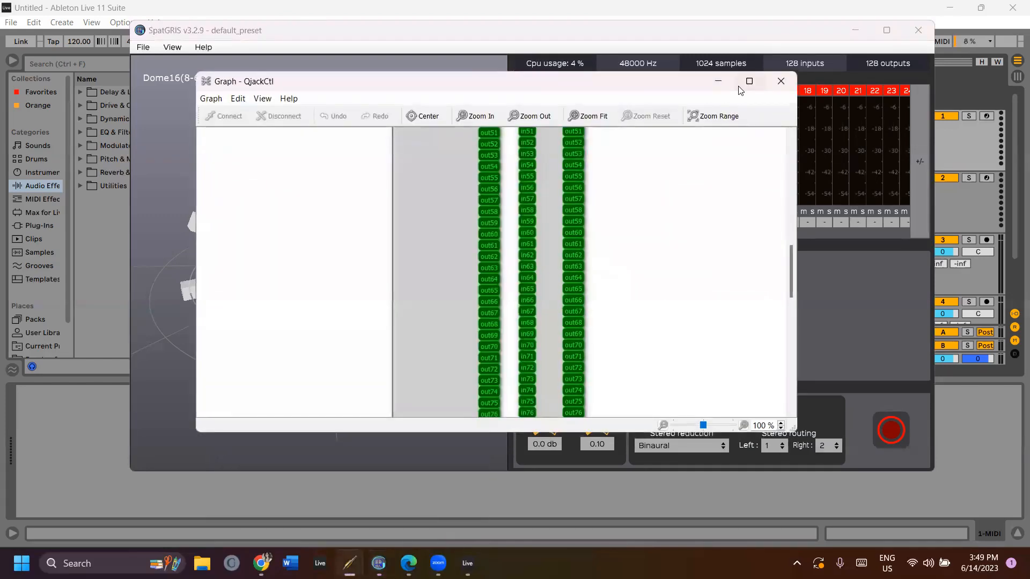
Maximize the connection graph and link Ableton Live out1 to SpatGris in1.
{"action": "left_click", "coordinate": [748, 81]}
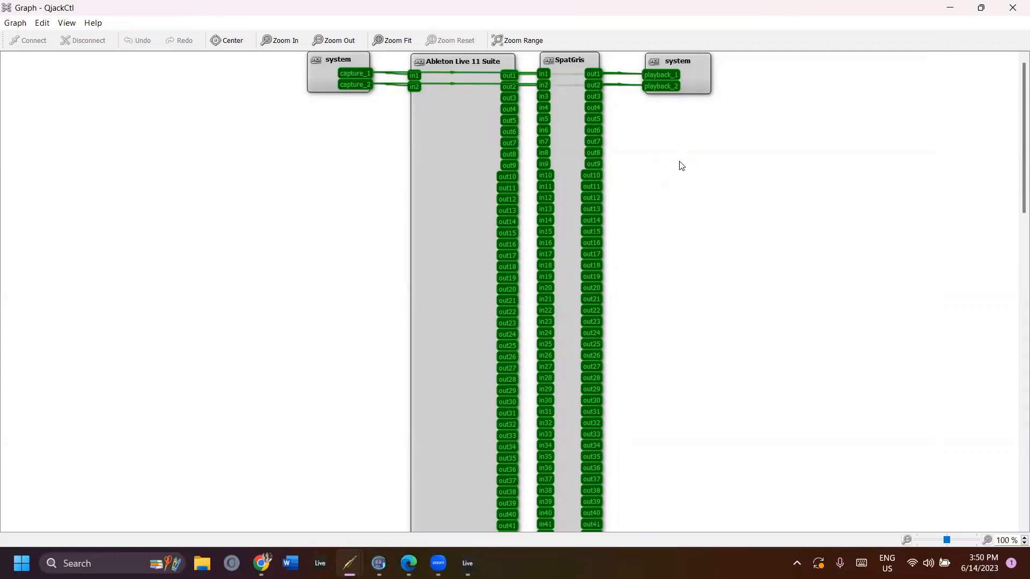
{"action": "mouse_move", "coordinate": [661, 147]}
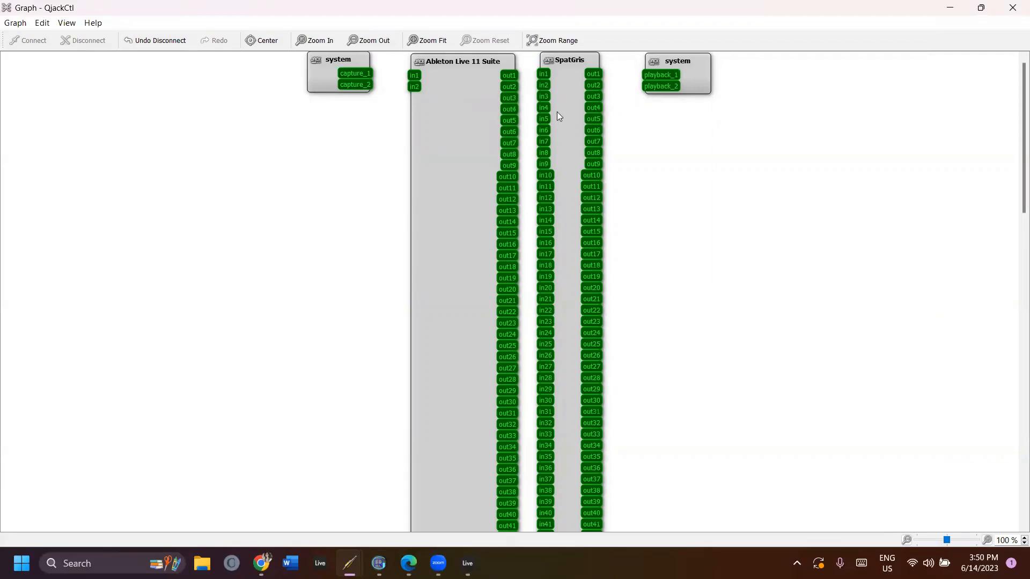
{"action": "mouse_move", "coordinate": [558, 116]}
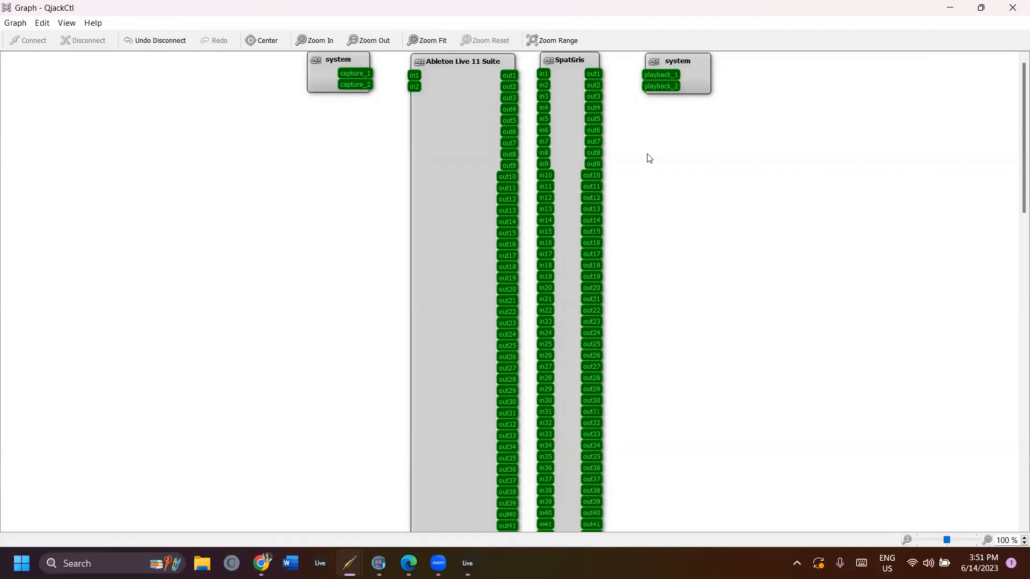
{"action": "mouse_move", "coordinate": [694, 160]}
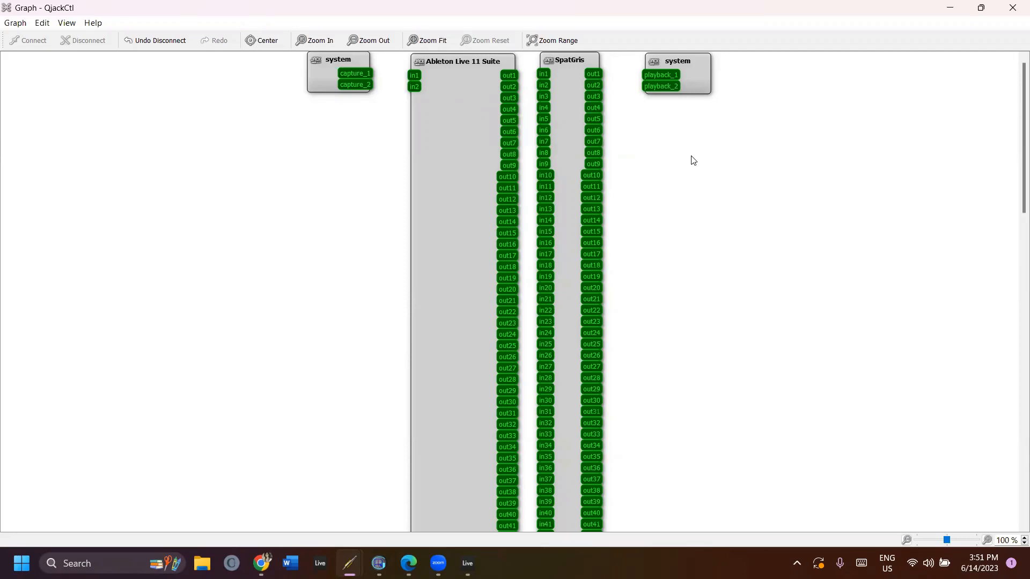
{"action": "mouse_move", "coordinate": [662, 152]}
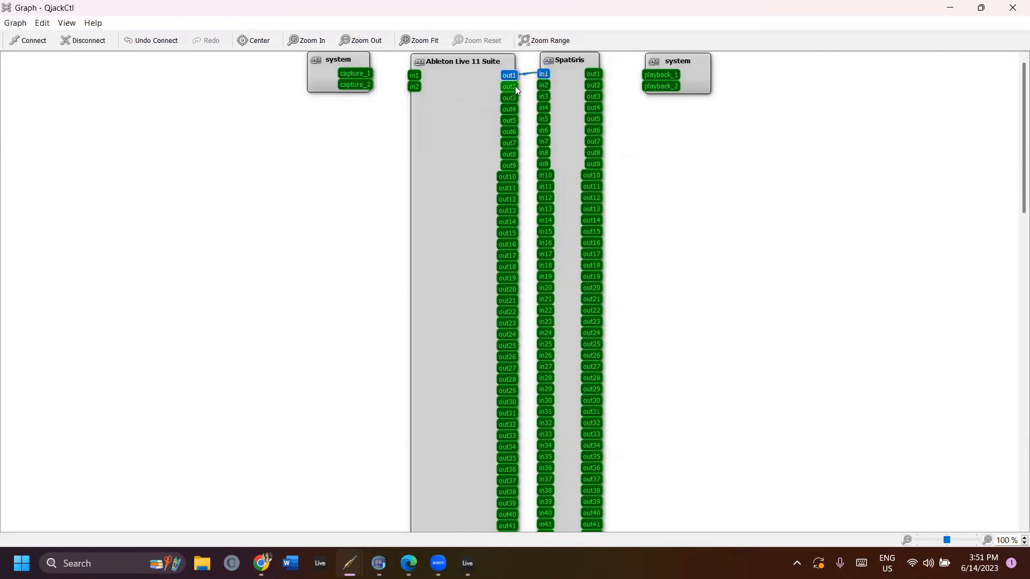
{"action": "left_click", "coordinate": [508, 86]}
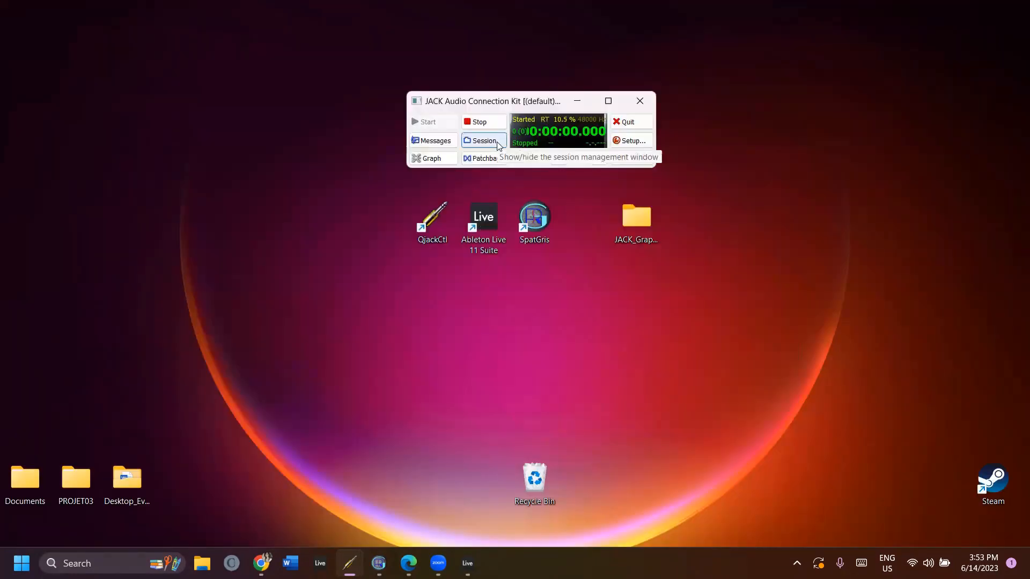
Save the current JACK session into the JACK_Graph_Binaural folder on the Desktop.
{"action": "left_click", "coordinate": [484, 141]}
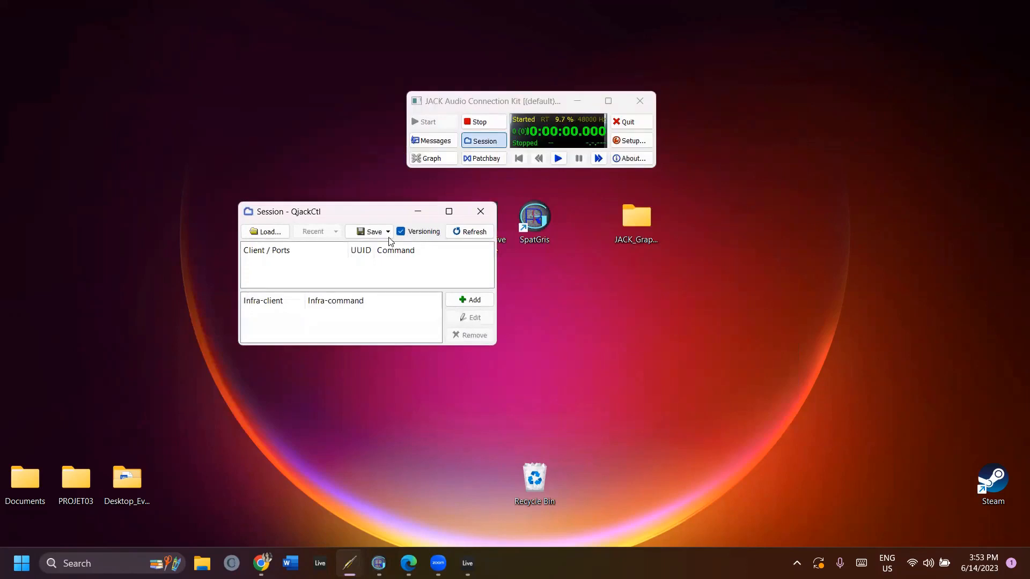
{"action": "left_click", "coordinate": [388, 232]}
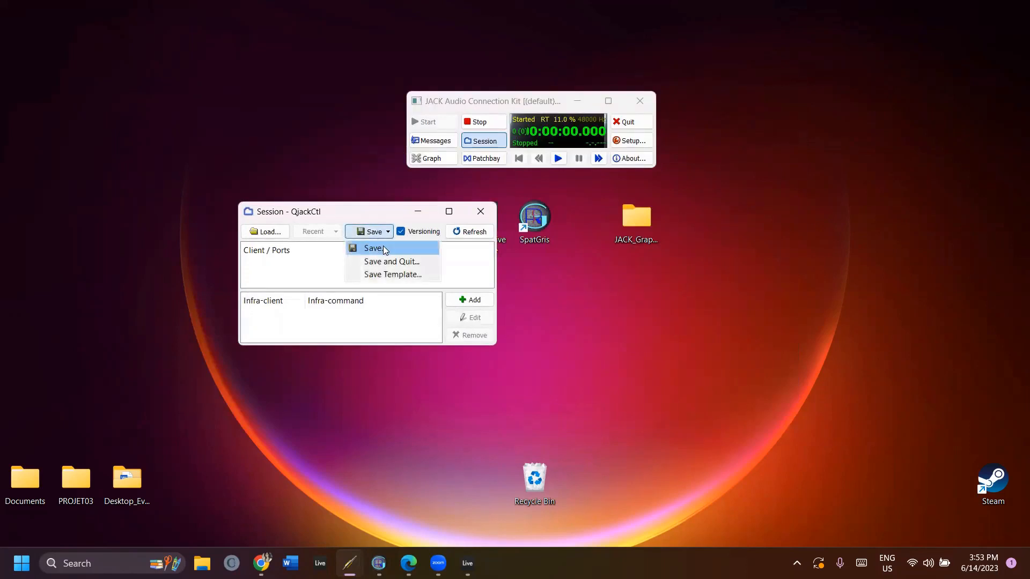
{"action": "left_click", "coordinate": [373, 248]}
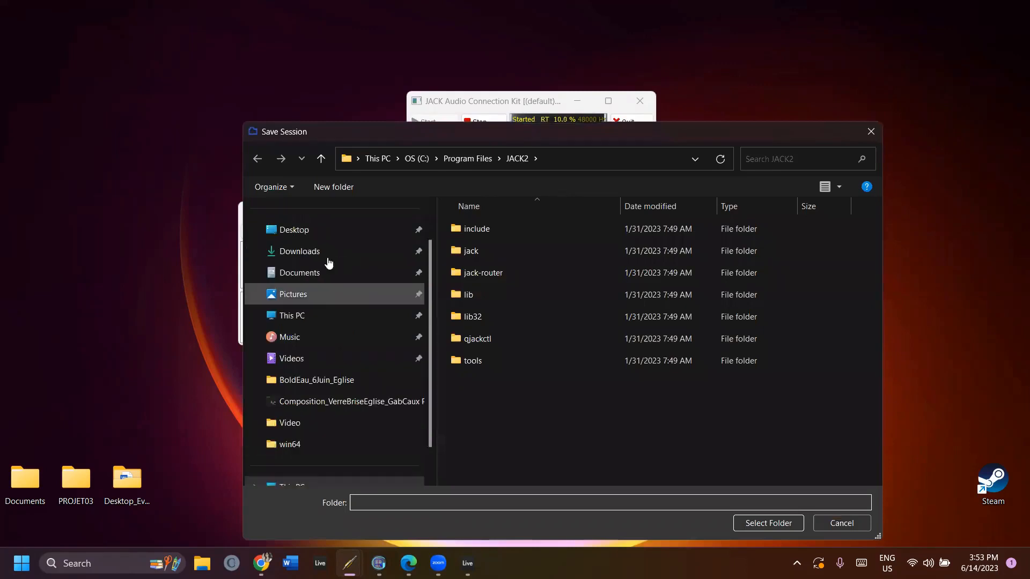
{"action": "left_click", "coordinate": [294, 229]}
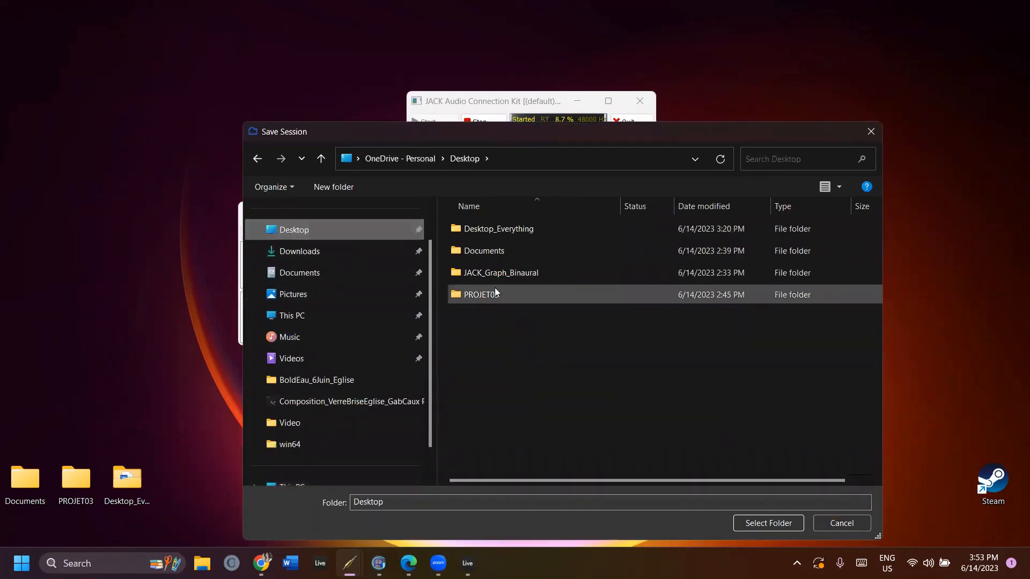
{"action": "left_click", "coordinate": [501, 272]}
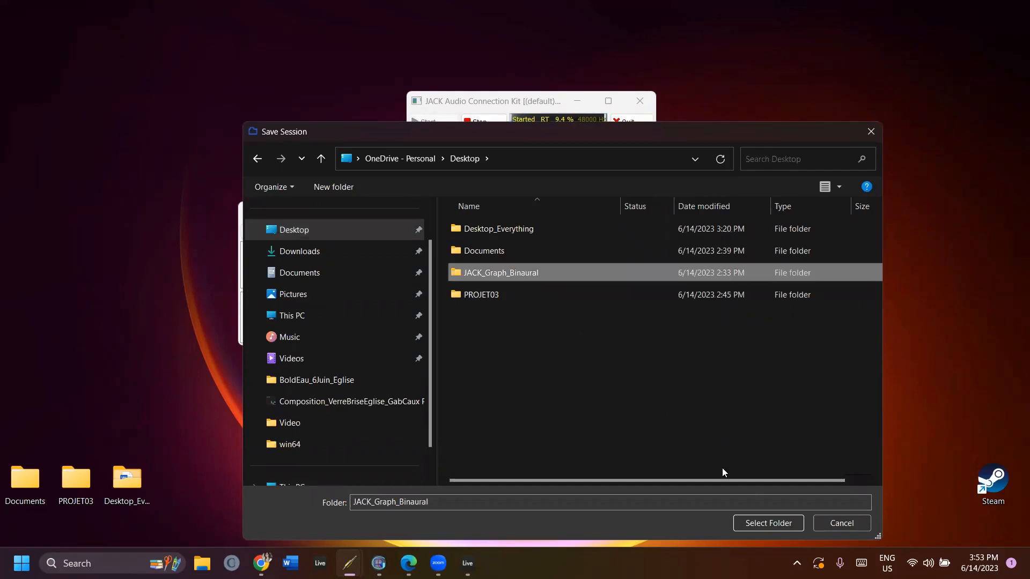
{"action": "left_click", "coordinate": [767, 523]}
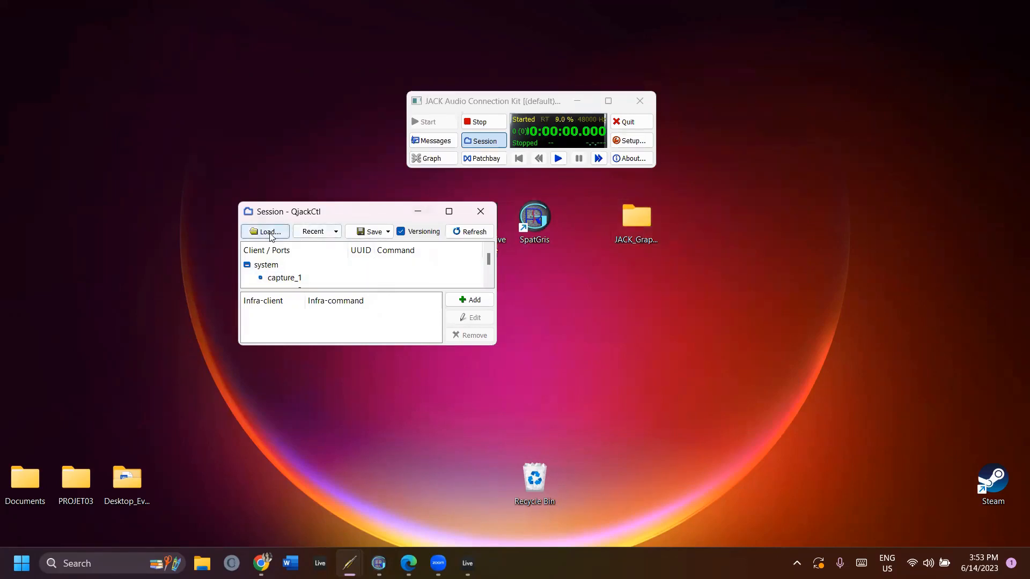
Load the saved session back from the JACK_Graph_Binaural folder.
{"action": "left_click", "coordinate": [265, 232]}
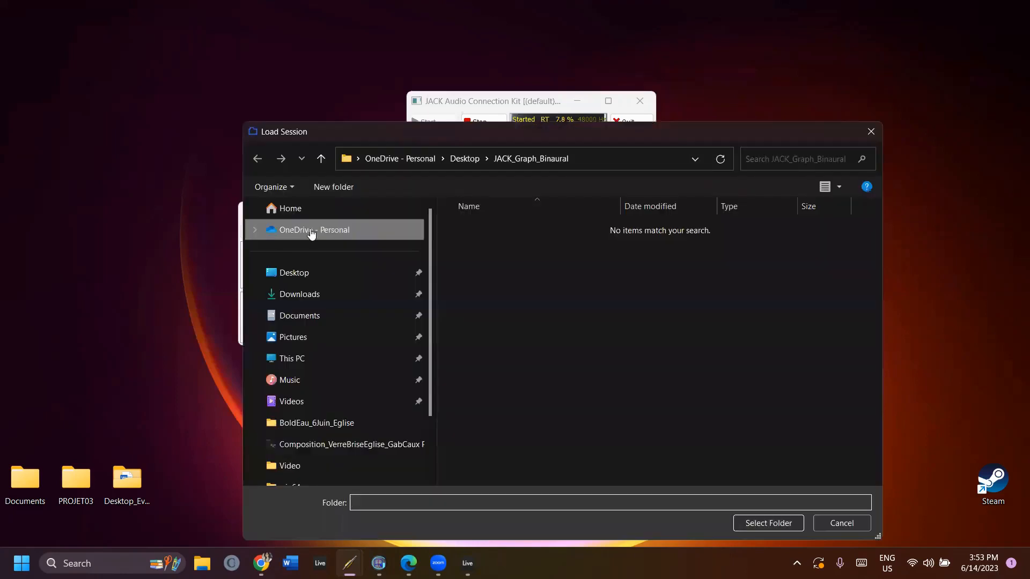
{"action": "left_click", "coordinate": [531, 159]}
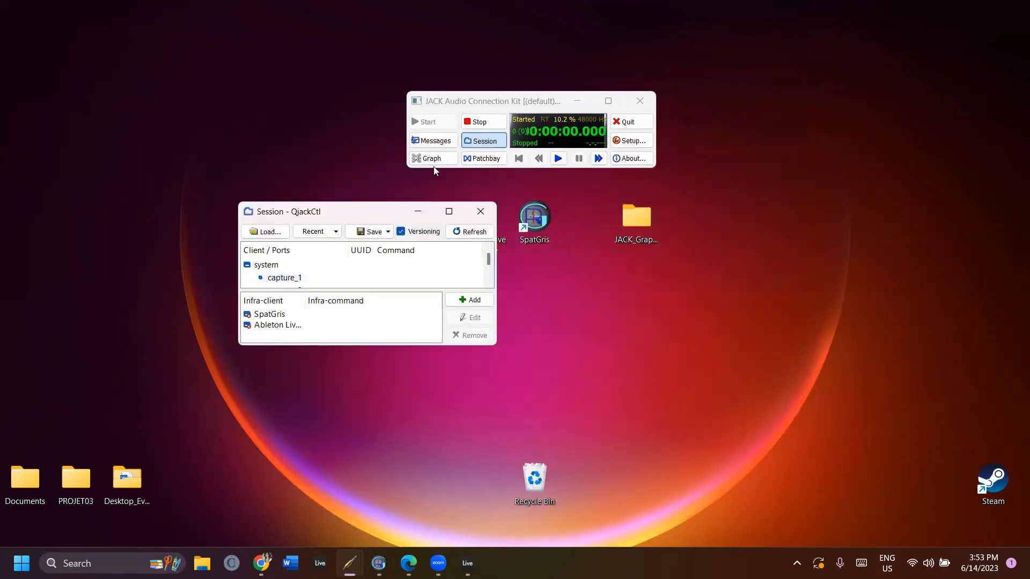
{"action": "left_click", "coordinate": [431, 159]}
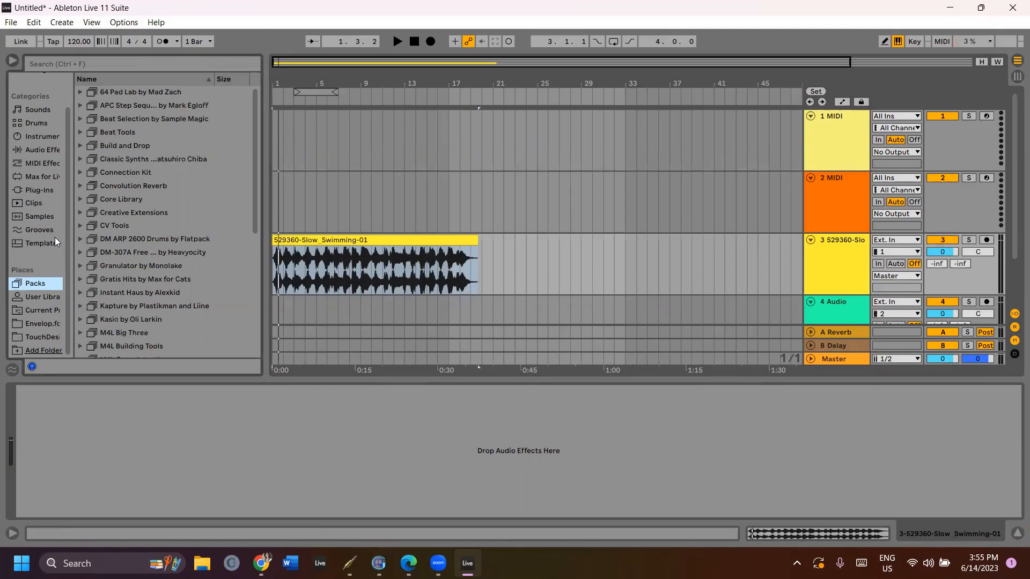
{"action": "mouse_move", "coordinate": [69, 291]}
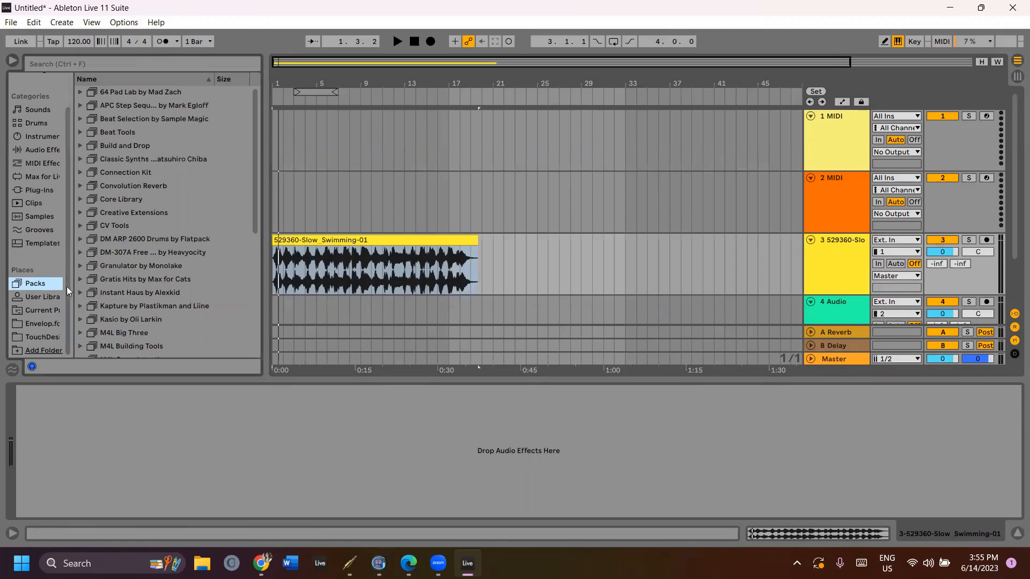
Route the Swimming audio track to Ext. Out channels 3/4 after dismissing ControlGris.
{"action": "left_click", "coordinate": [39, 190]}
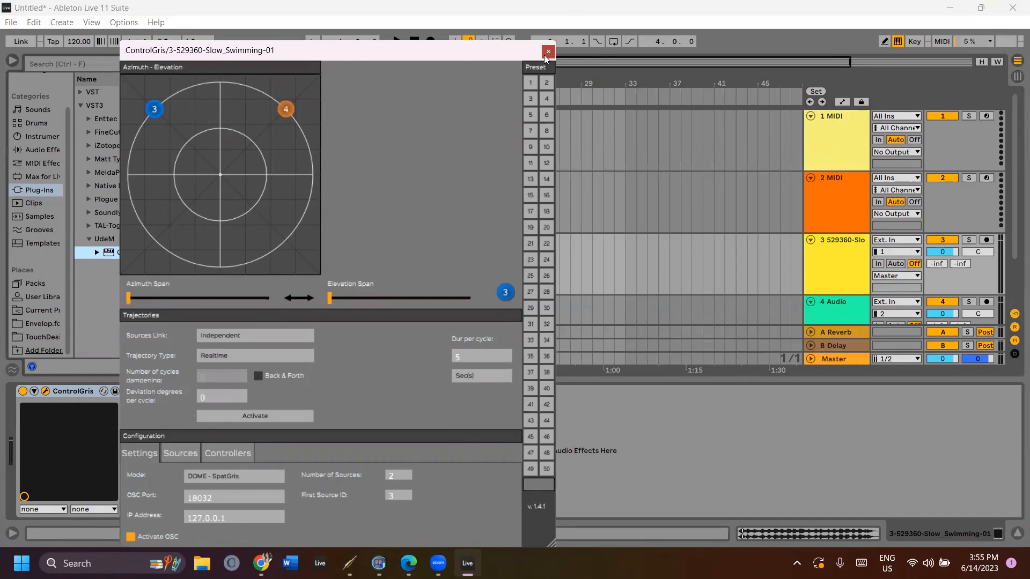
{"action": "left_click", "coordinate": [547, 52]}
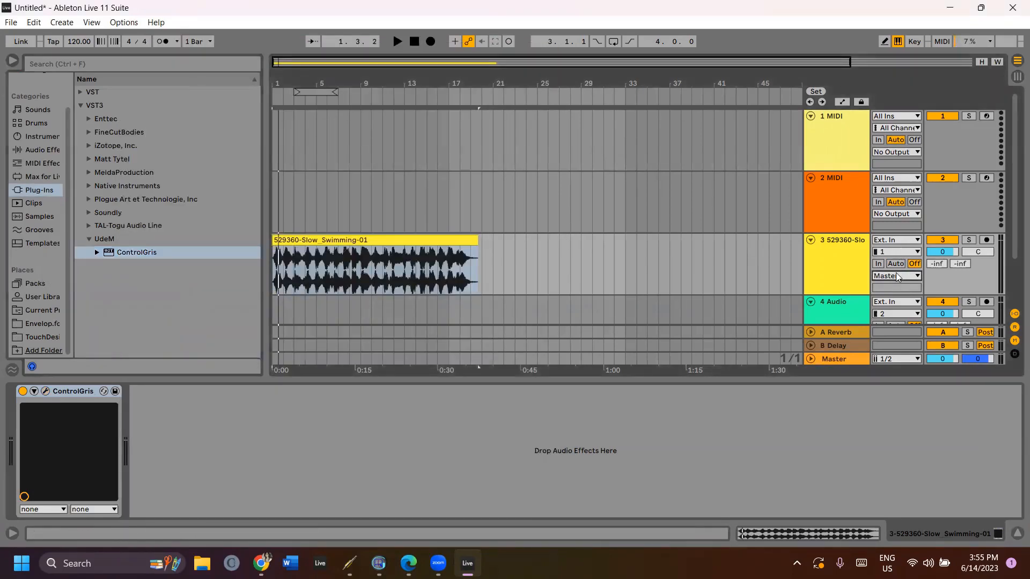
{"action": "left_click", "coordinate": [895, 275]}
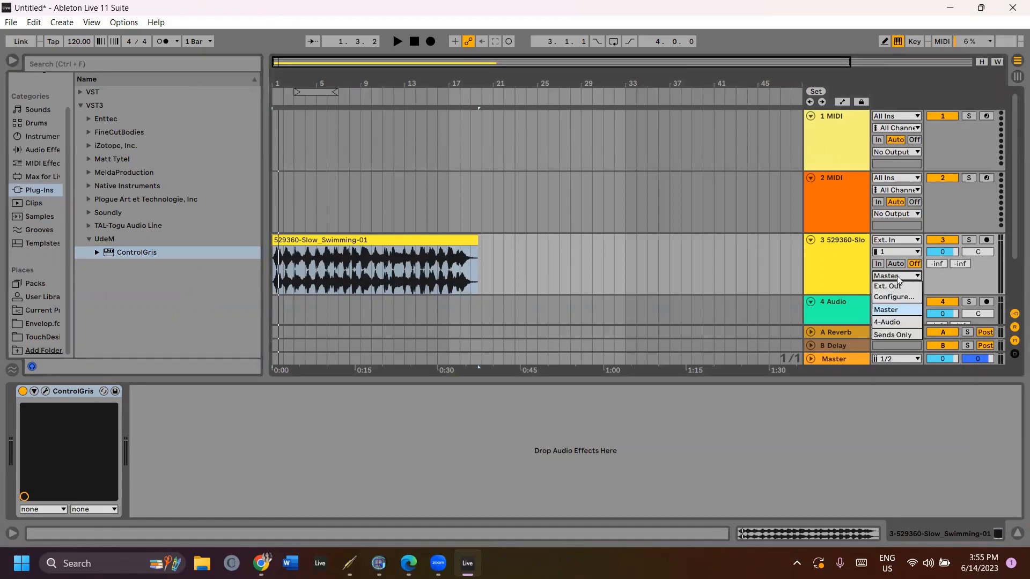
{"action": "left_click", "coordinate": [894, 286]}
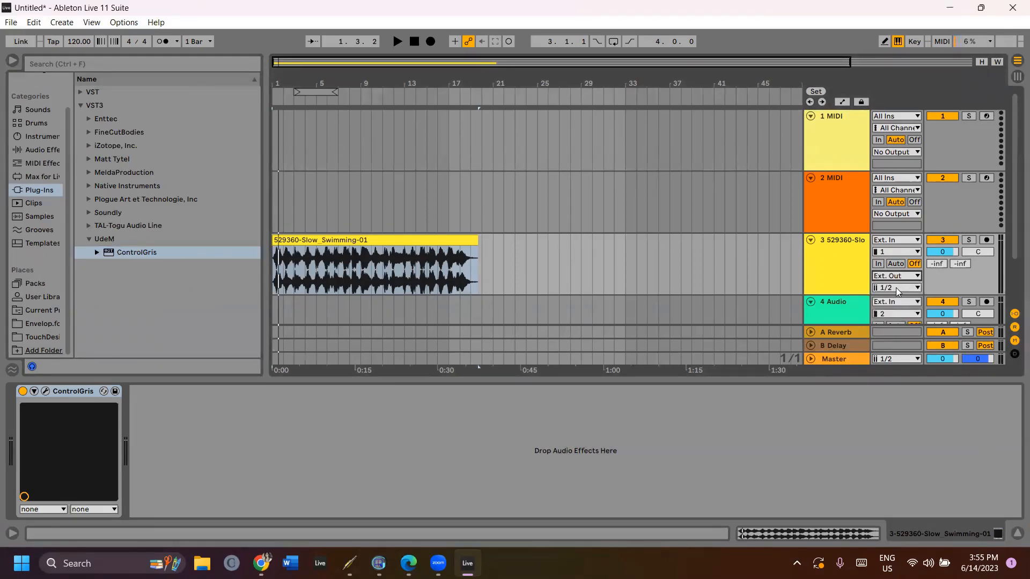
{"action": "left_click", "coordinate": [895, 288]}
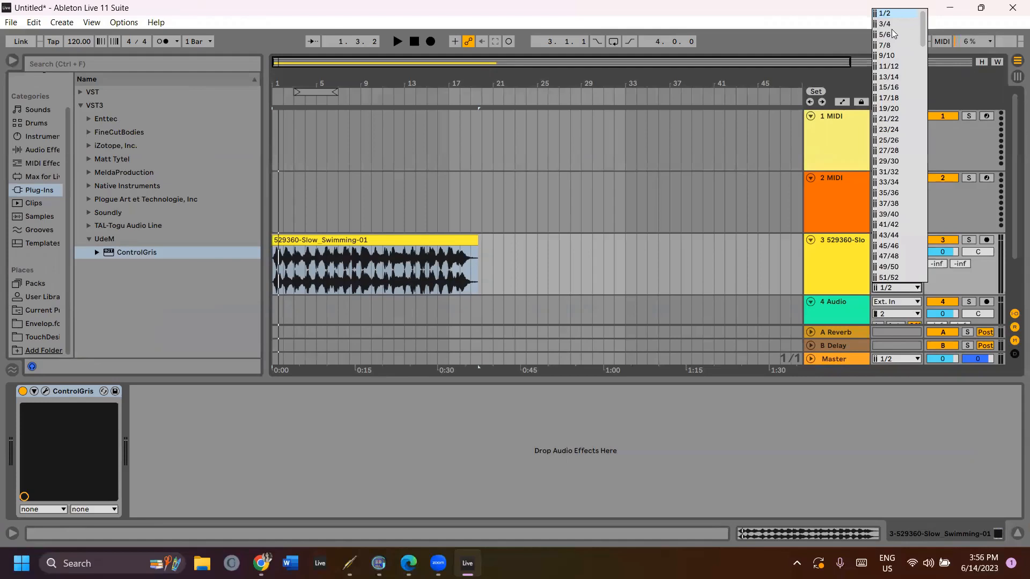
{"action": "left_click", "coordinate": [885, 24]}
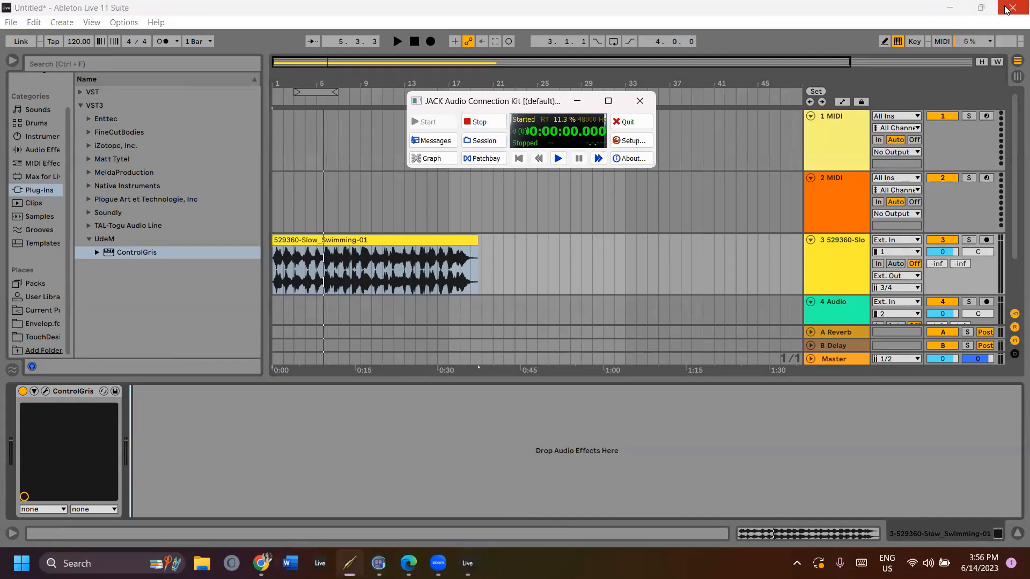
Close Ableton Live without saving and SpatGris discarding changes.
{"action": "left_click", "coordinate": [1019, 7]}
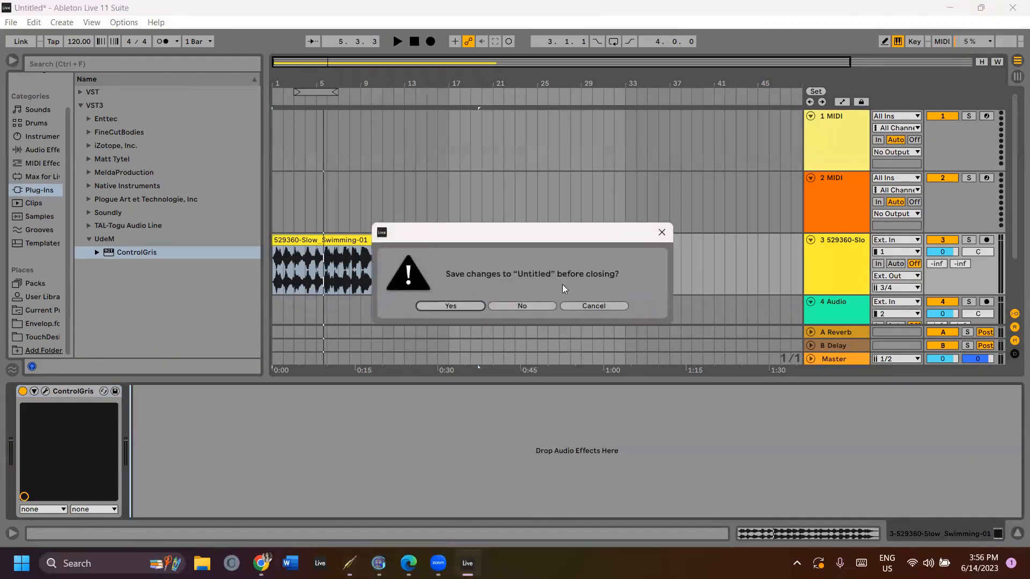
{"action": "left_click", "coordinate": [522, 306]}
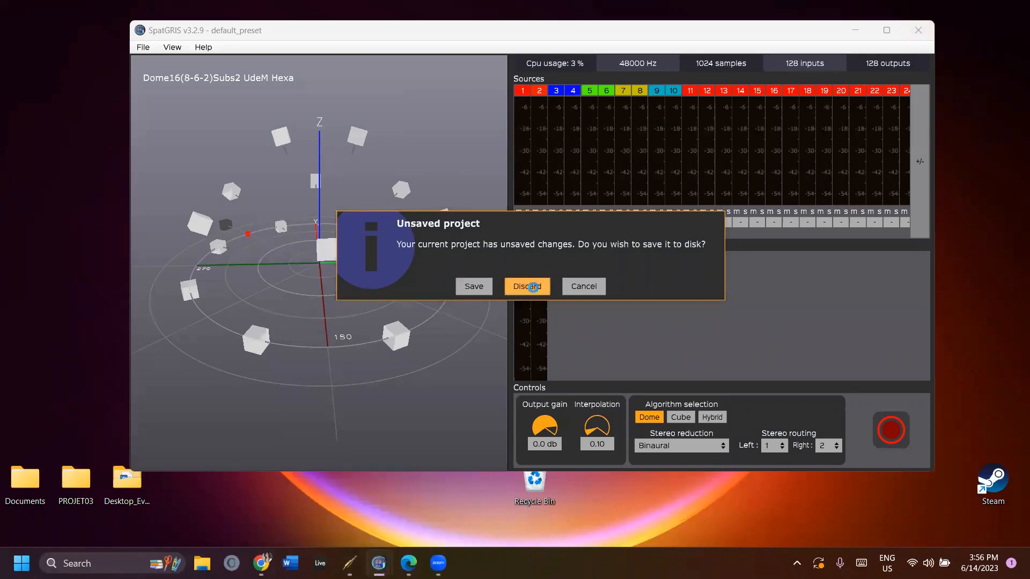
{"action": "left_click", "coordinate": [526, 287]}
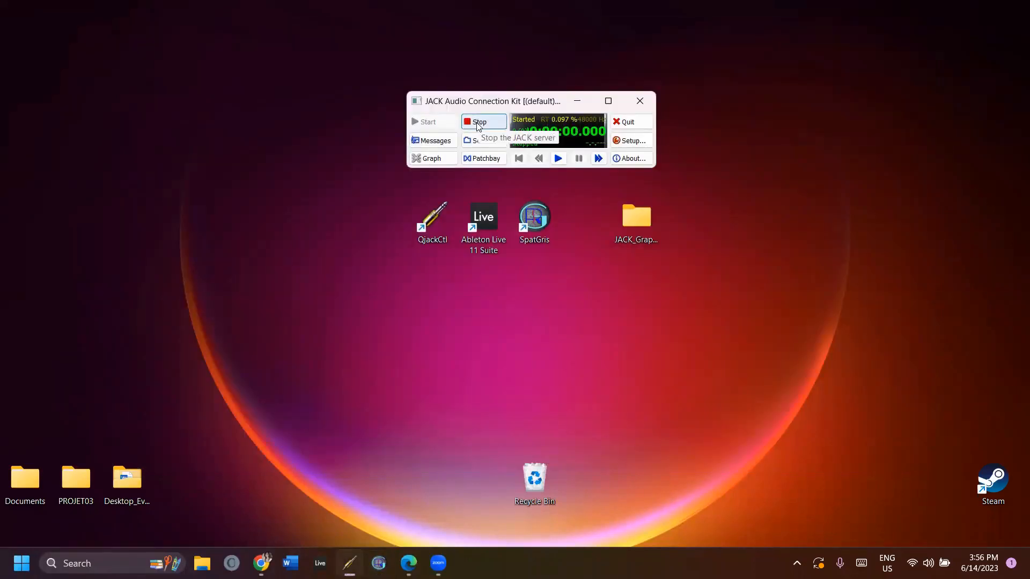
Stop the JACK server and quit QjackCtl, confirming the exit.
{"action": "left_click", "coordinate": [478, 122]}
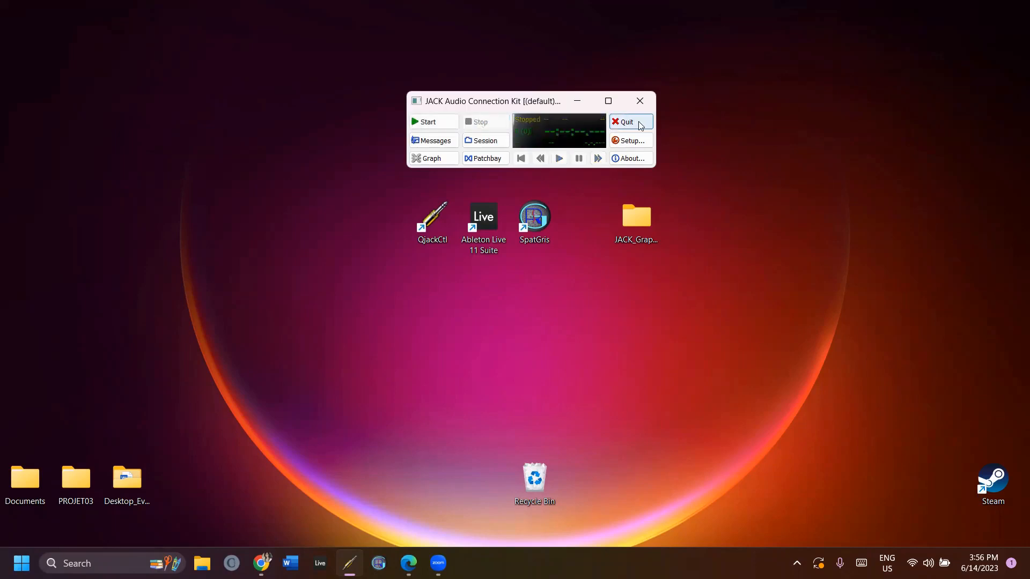
{"action": "left_click", "coordinate": [624, 123]}
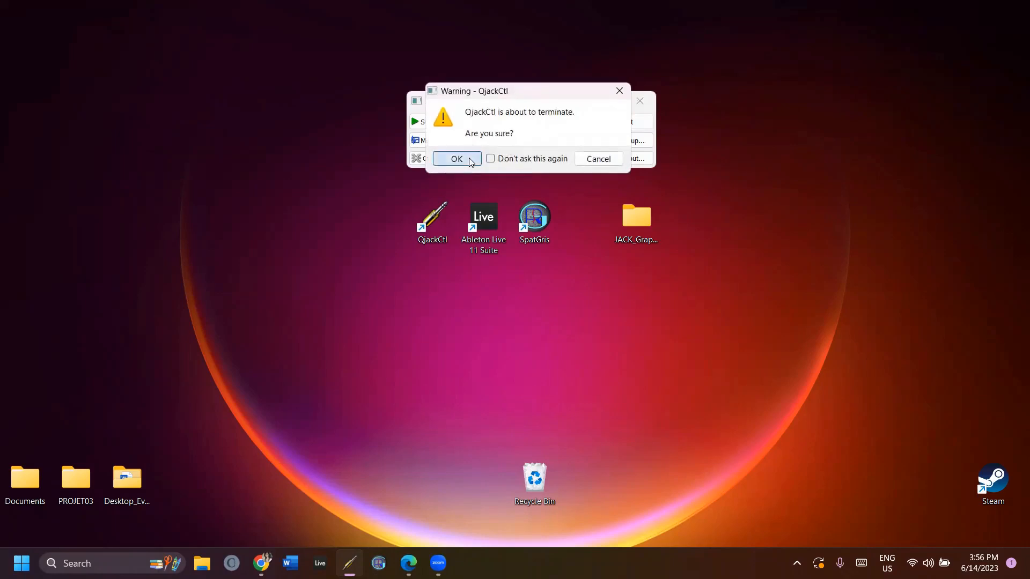
{"action": "left_click", "coordinate": [458, 159]}
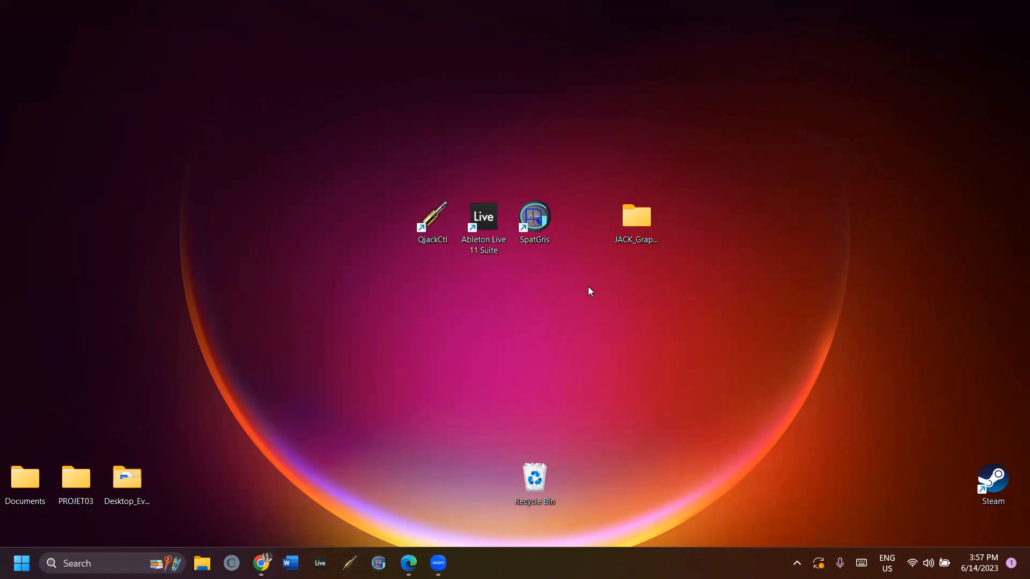